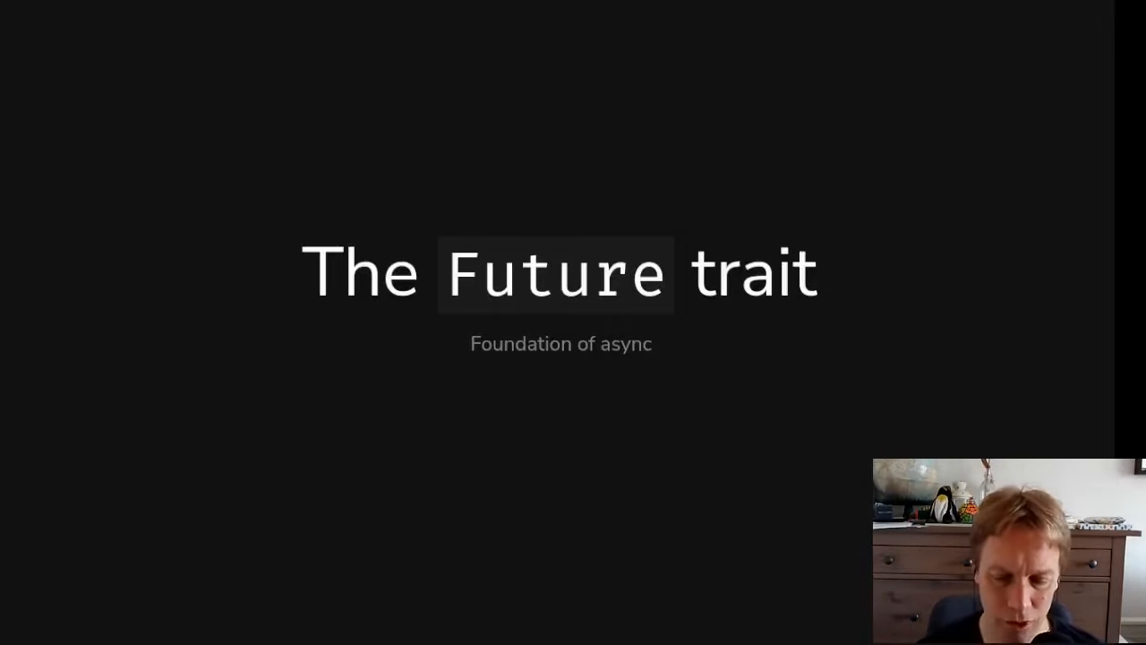
- Advance past 'The Future trait' title slide to the VerySimpleFuture slide
key(Right)
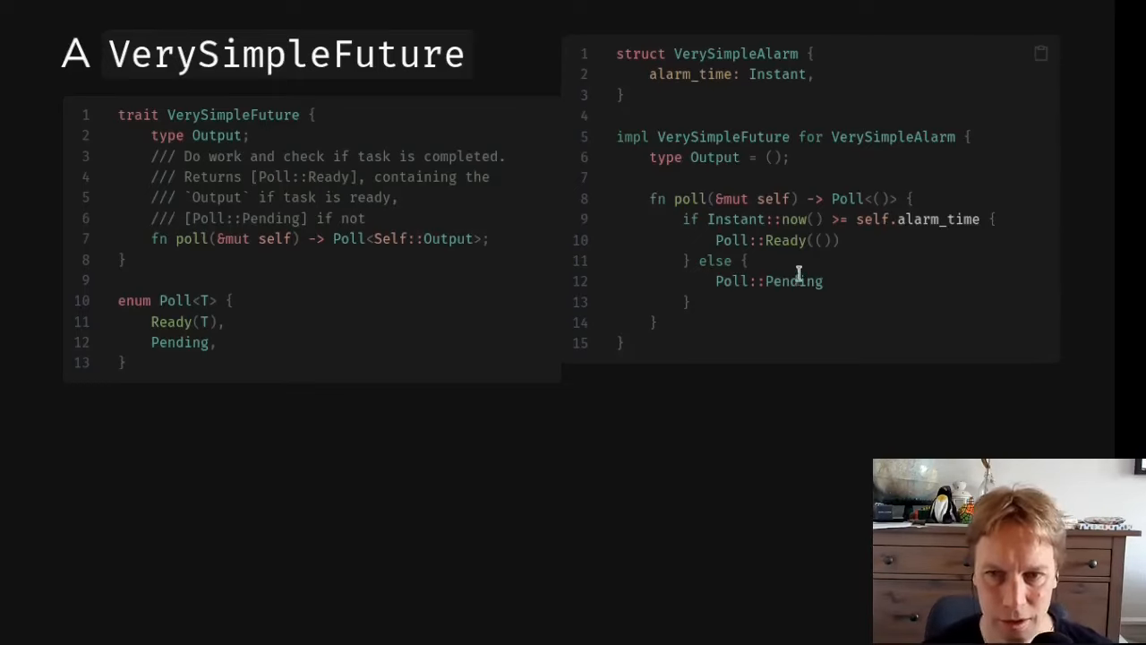
mouse_move(898, 186)
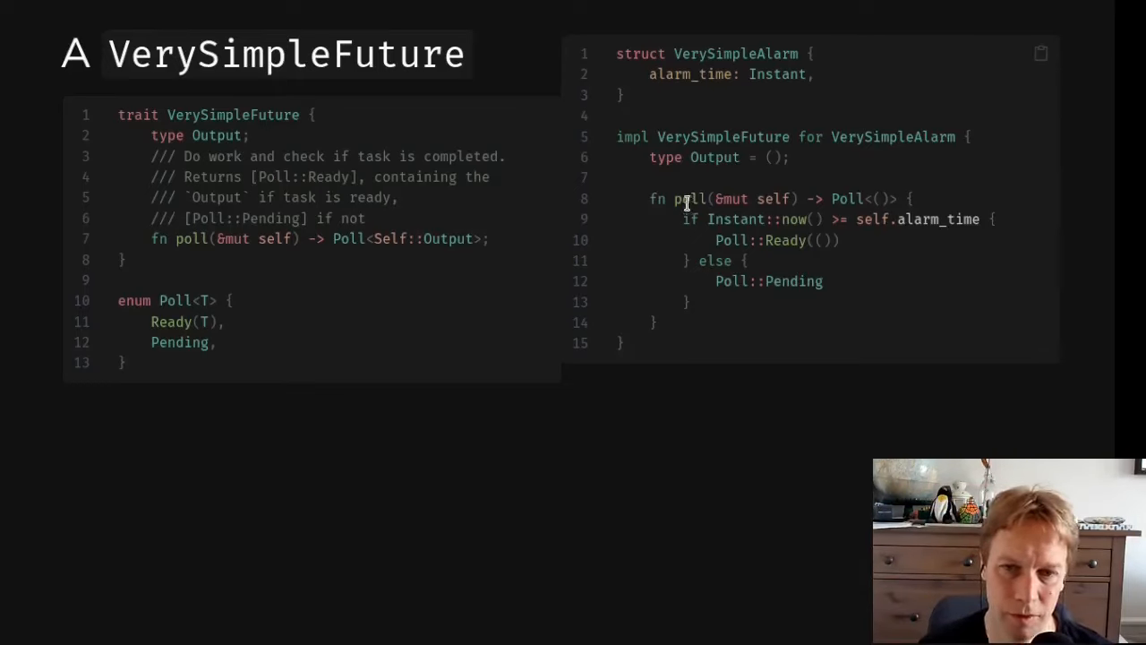
mouse_move(830, 197)
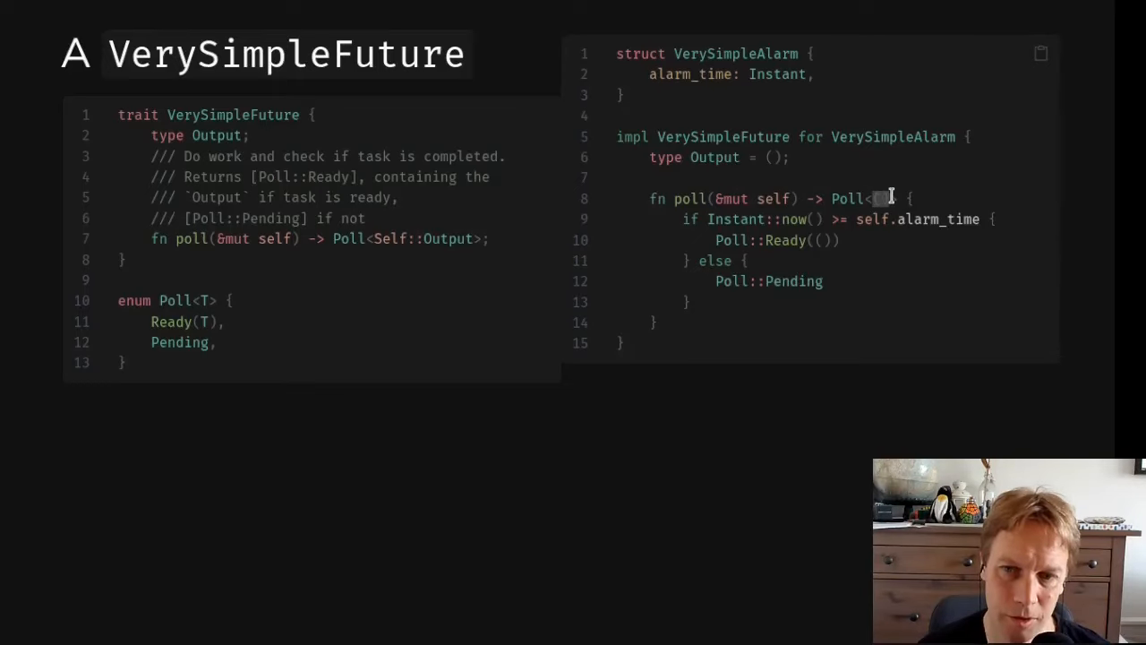
- Type '()' while walking through the VerySimpleFuture trait and VerySimpleAlarm code
text(())
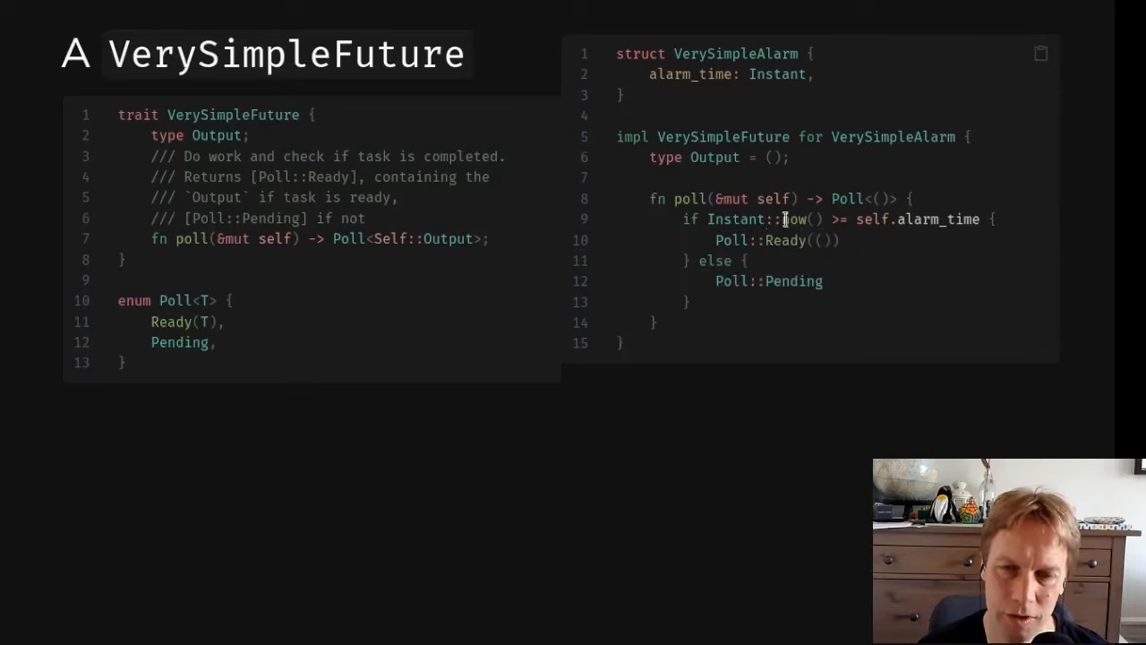
mouse_move(832, 289)
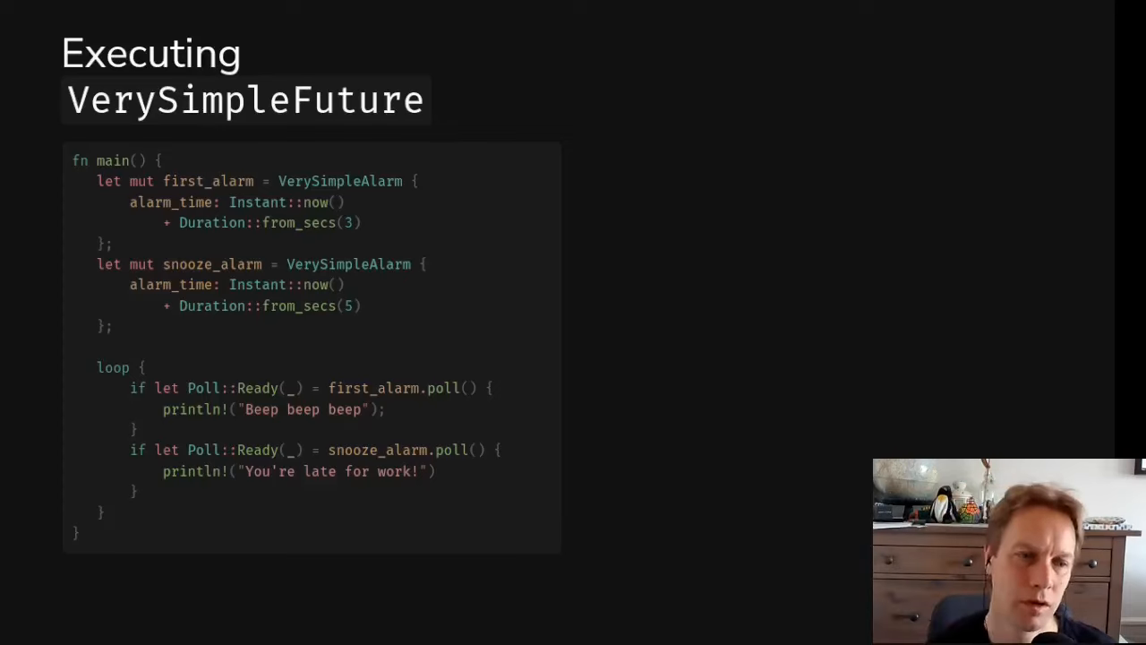
mouse_move(1067, 365)
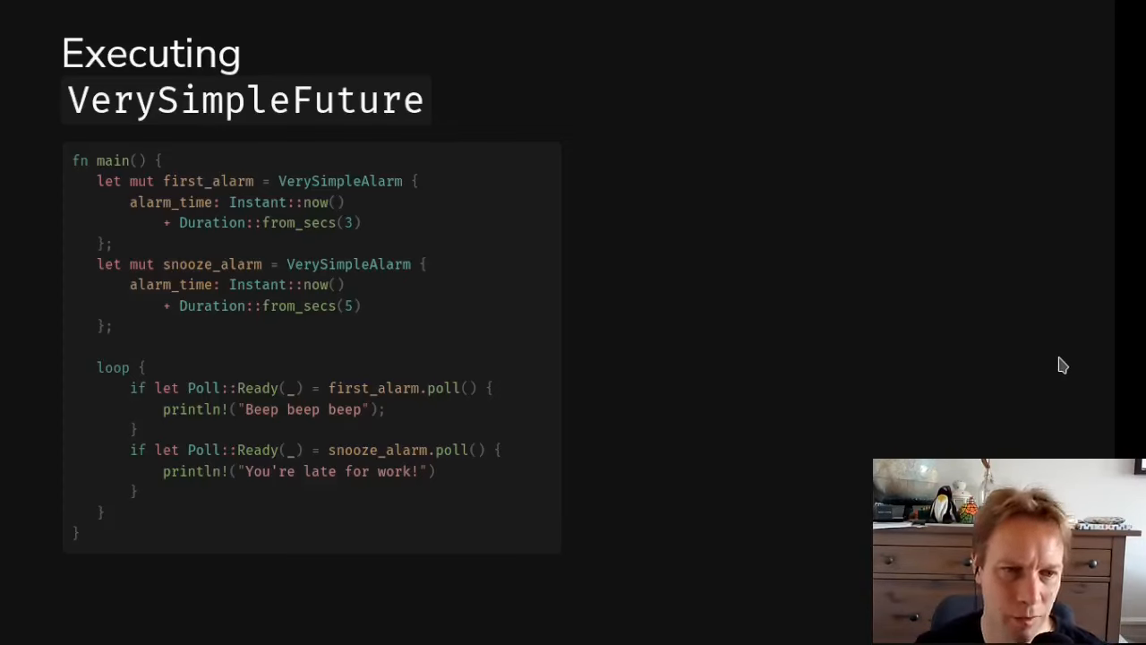
mouse_move(891, 369)
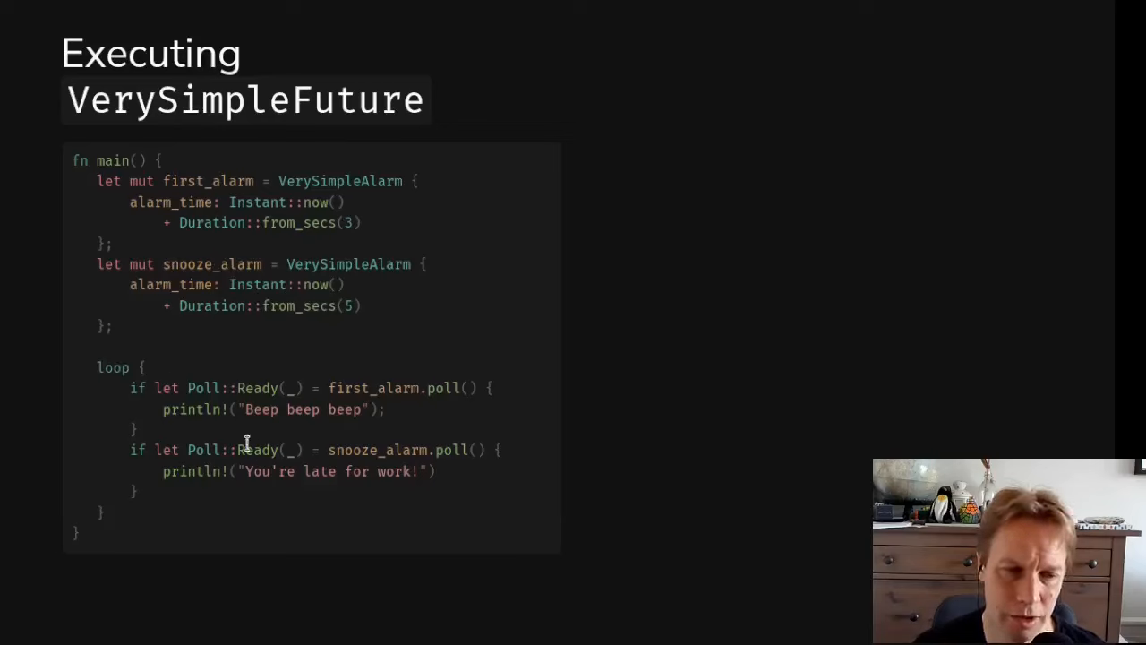
mouse_move(201, 388)
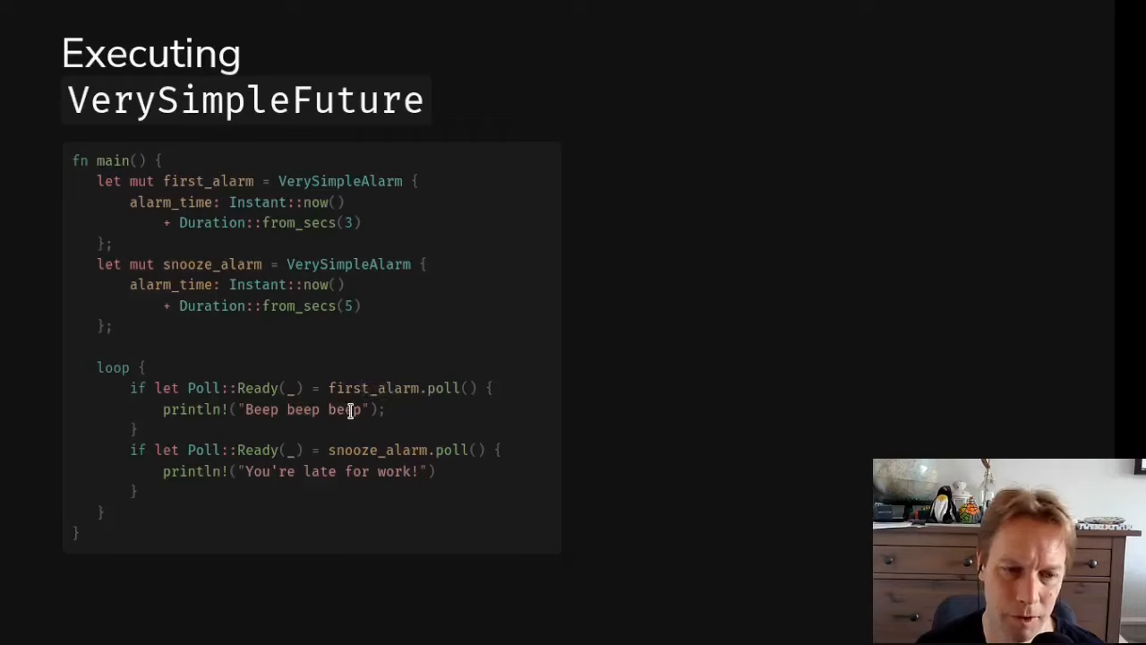
- Highlight the 'Beep beep beep' output on the Executing VerySimpleFuture slide
double_click(376, 450)
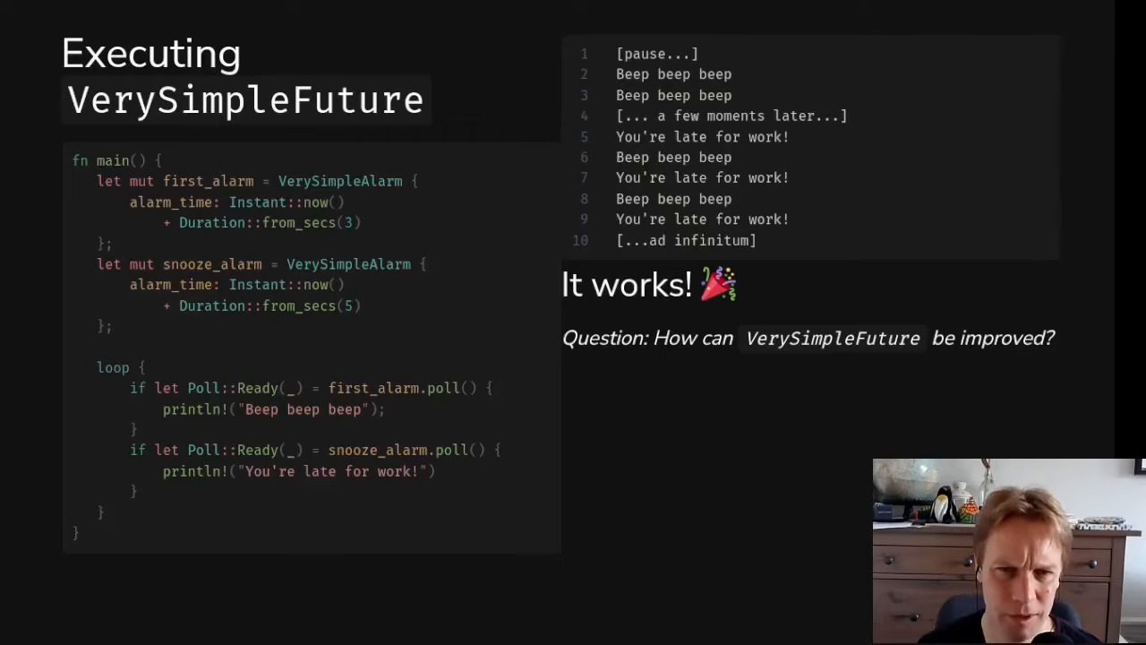
- Advance to the 'Limitation of VerySimpleAlarm' slide introducing a Waker
key(Right)
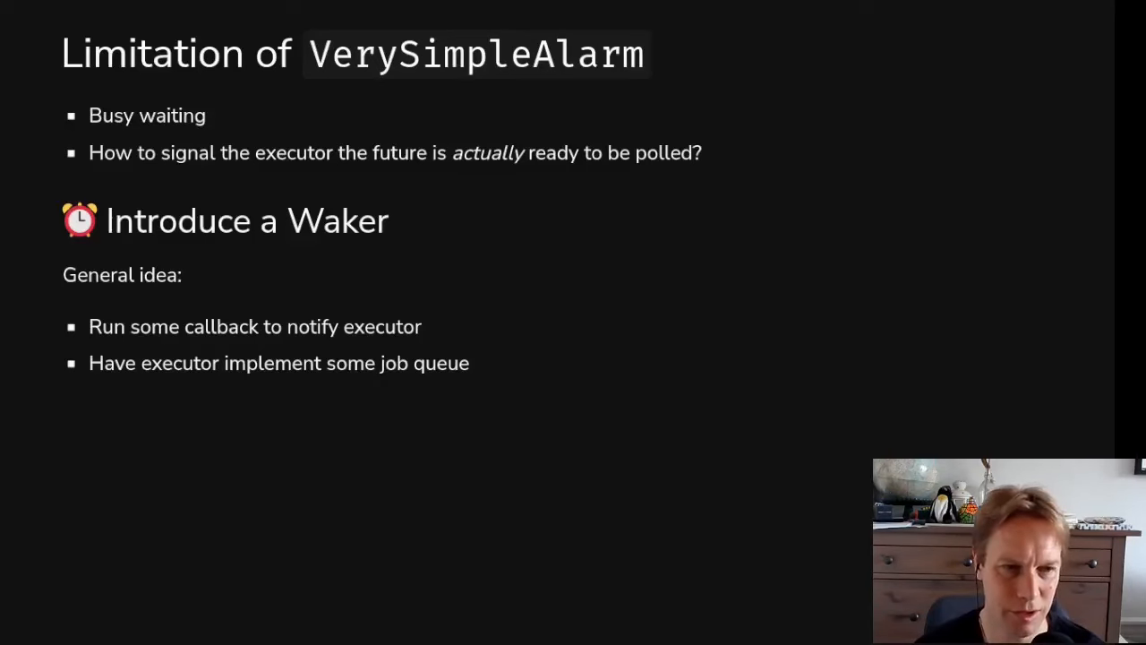
key(Right)
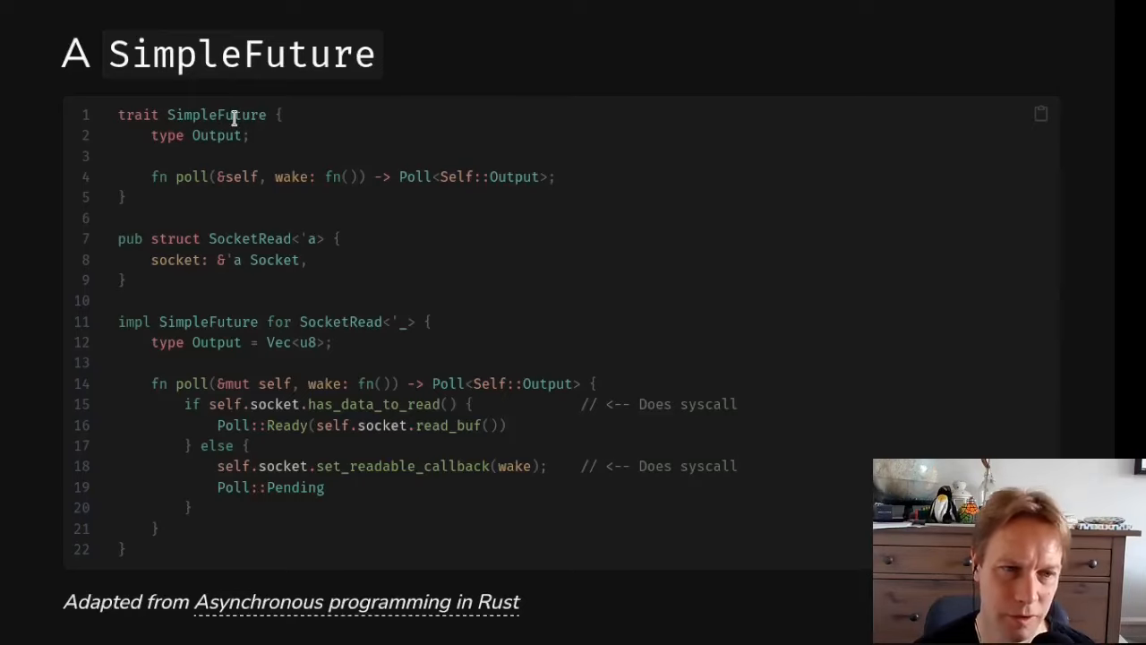
mouse_move(260, 143)
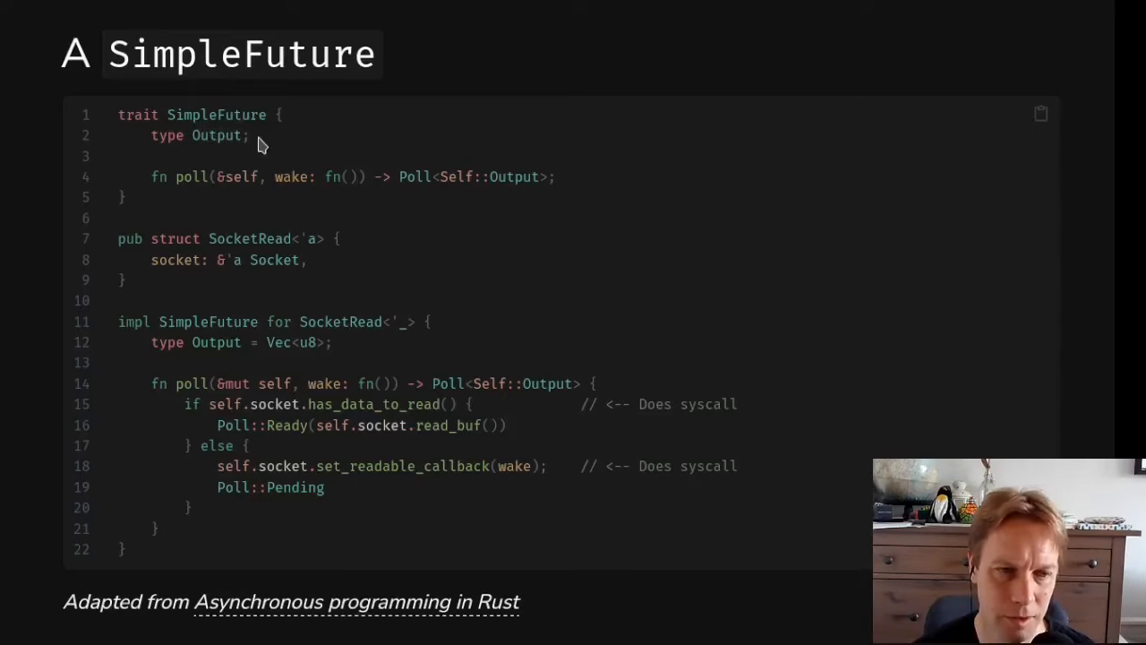
mouse_move(233, 184)
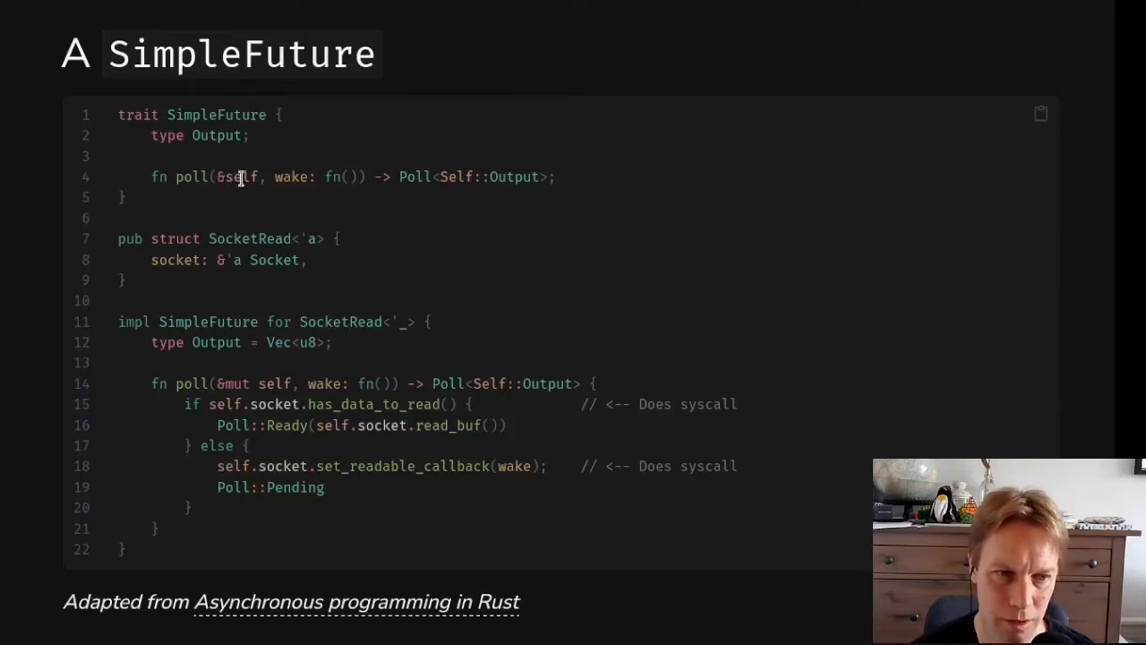
- Highlight self, the wake parameter and the next argument in SimpleFuture's poll signature
double_click(235, 176)
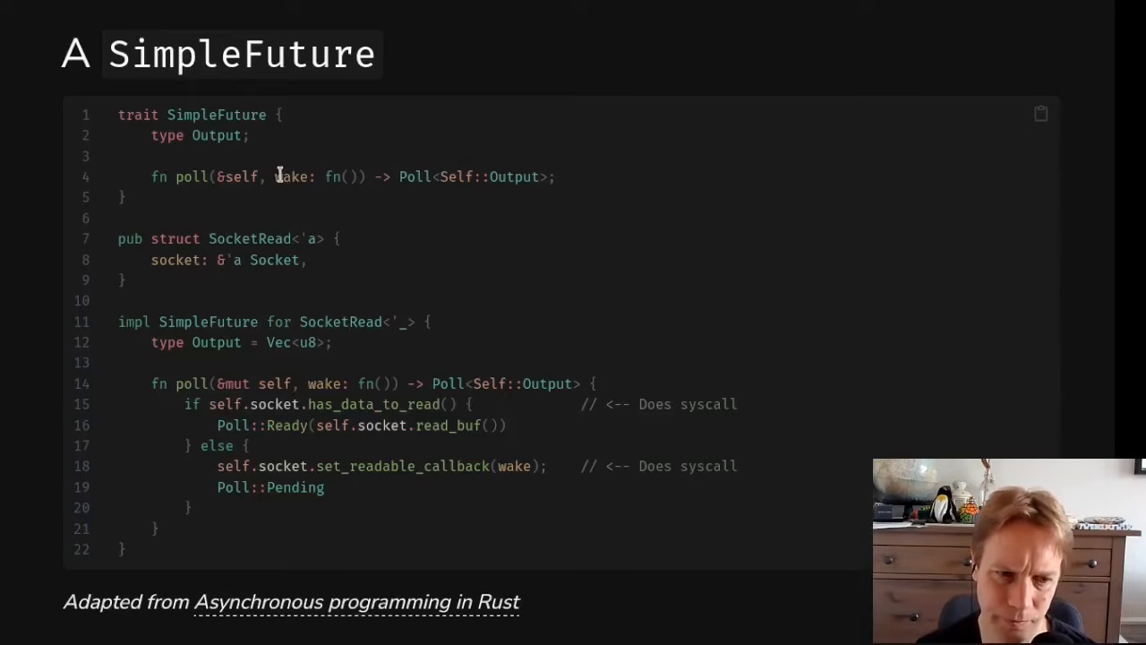
double_click(291, 176)
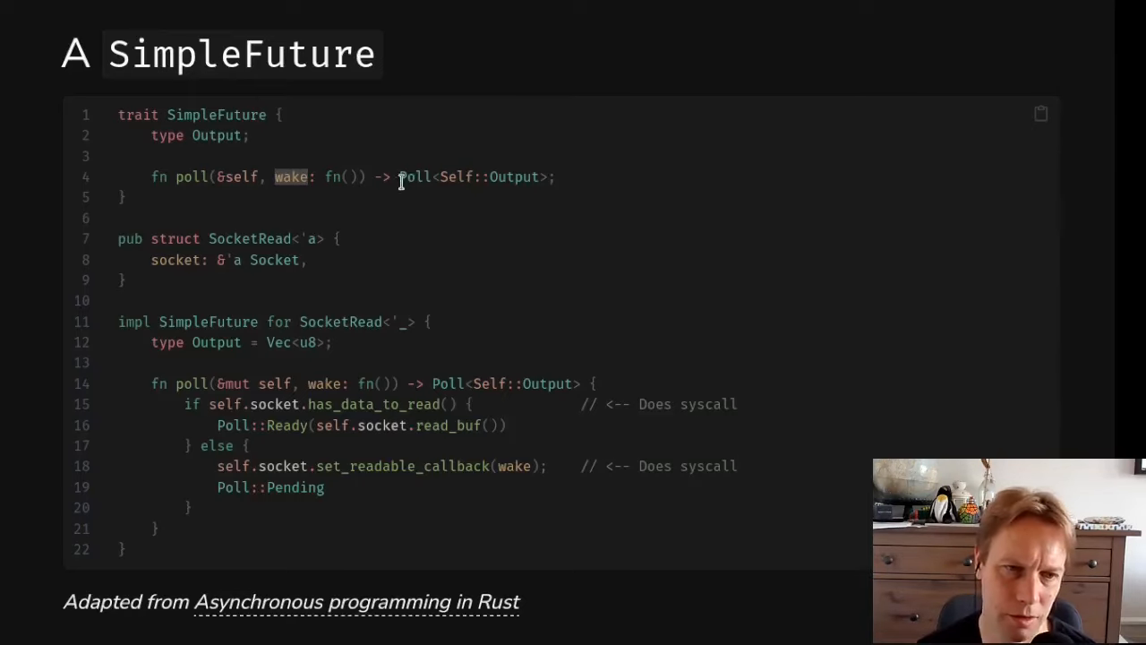
mouse_move(321, 172)
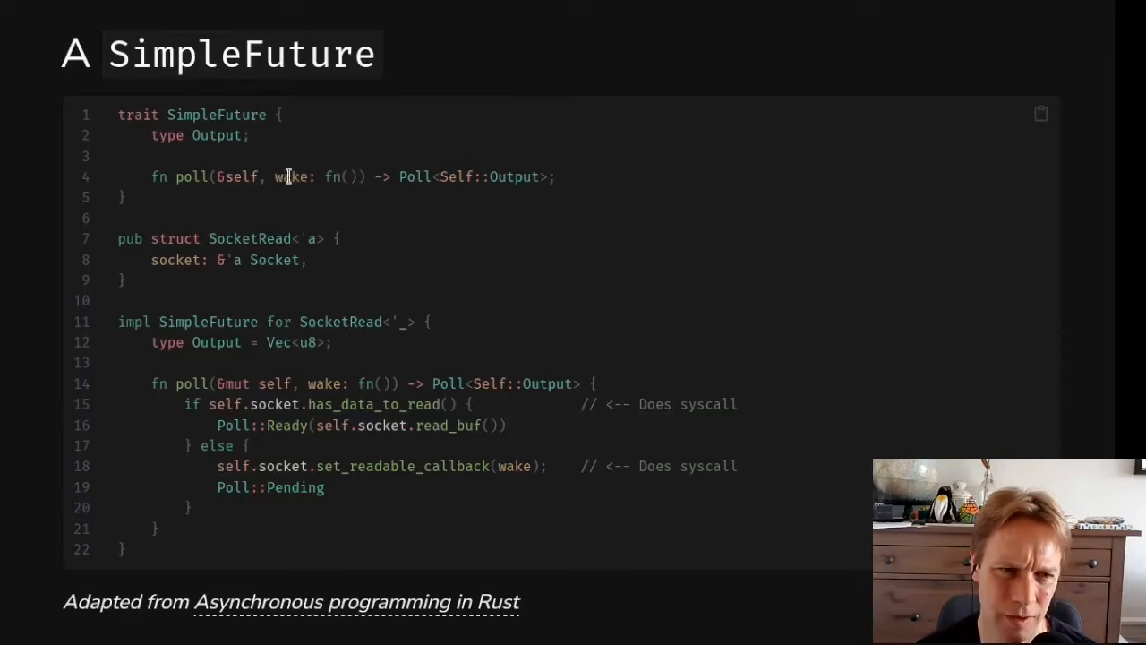
mouse_move(295, 159)
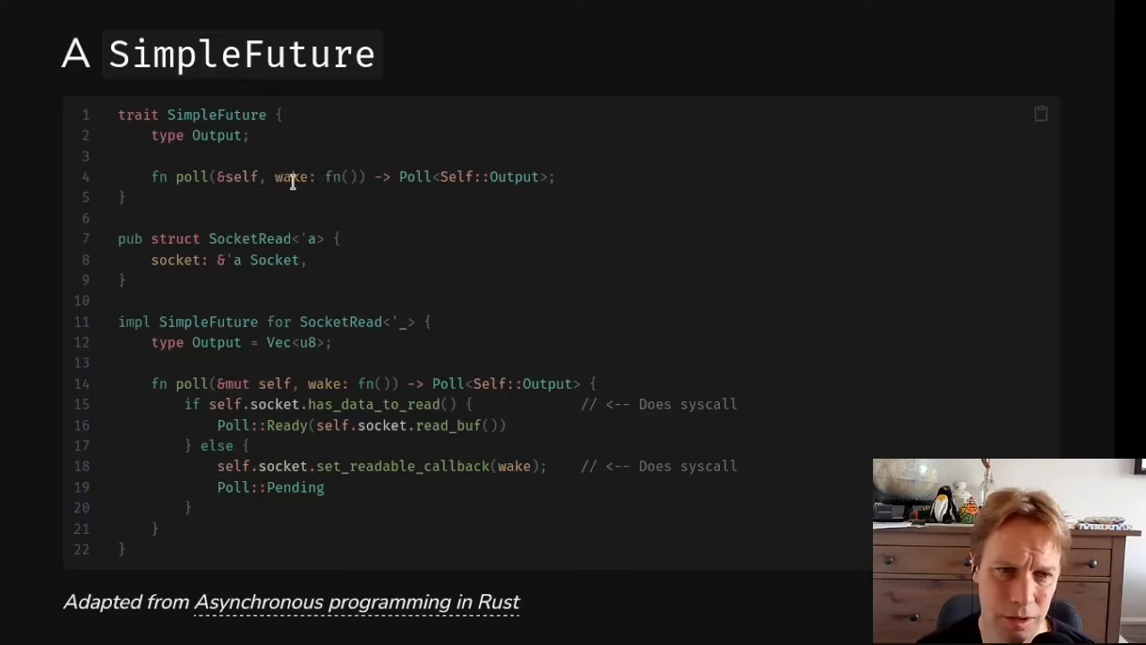
double_click(340, 177)
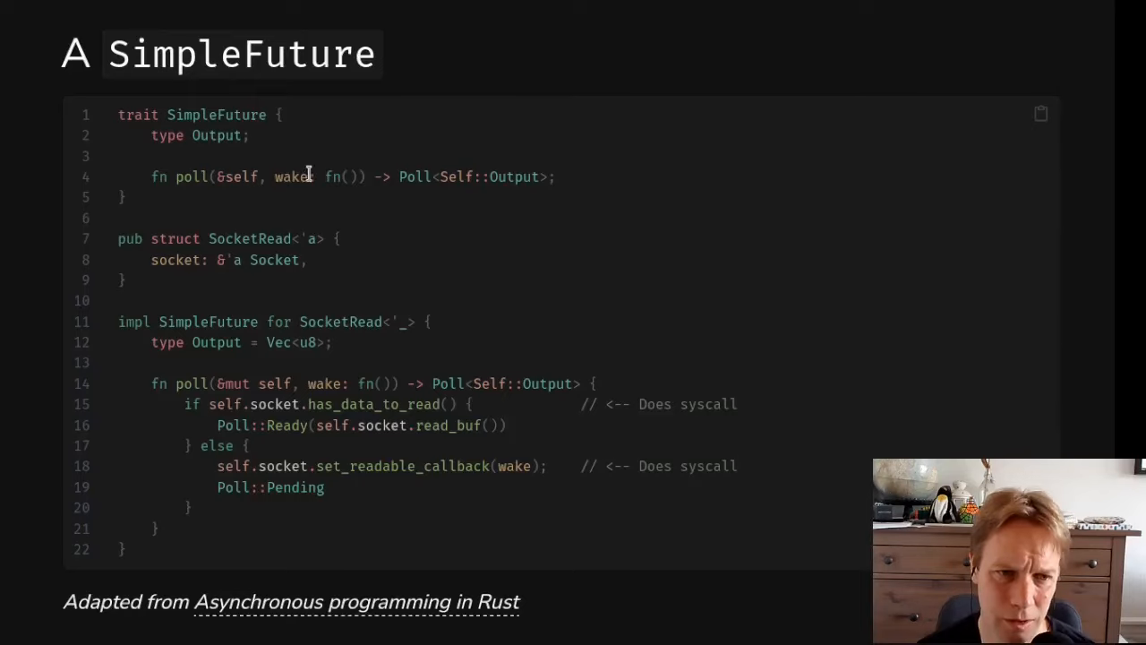
mouse_move(244, 238)
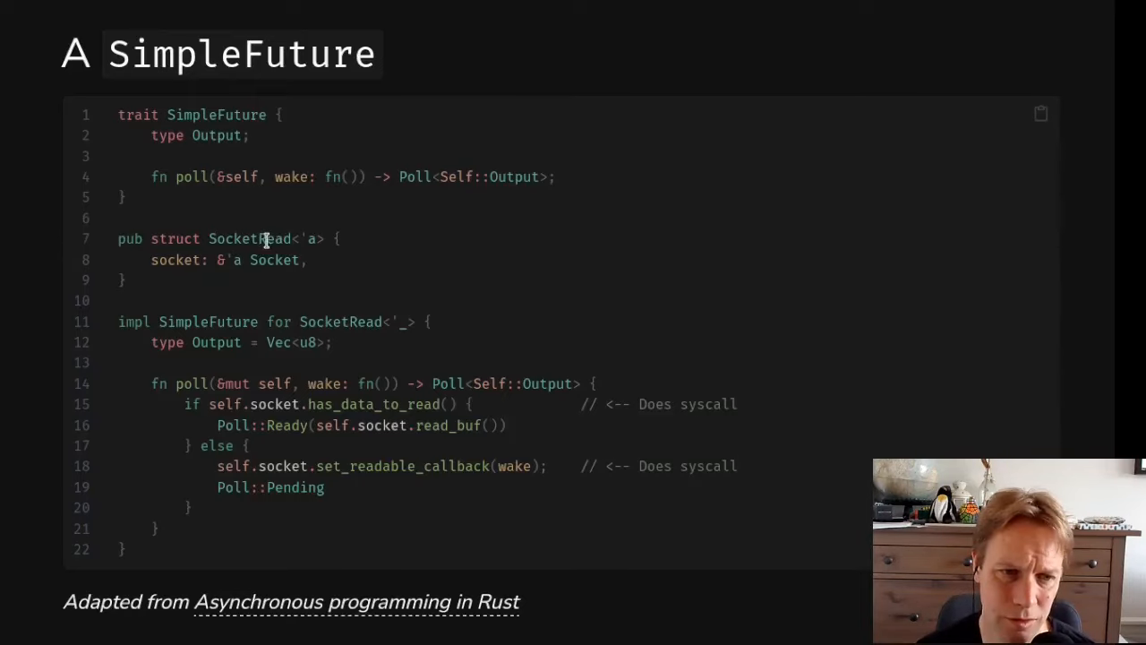
mouse_move(398, 233)
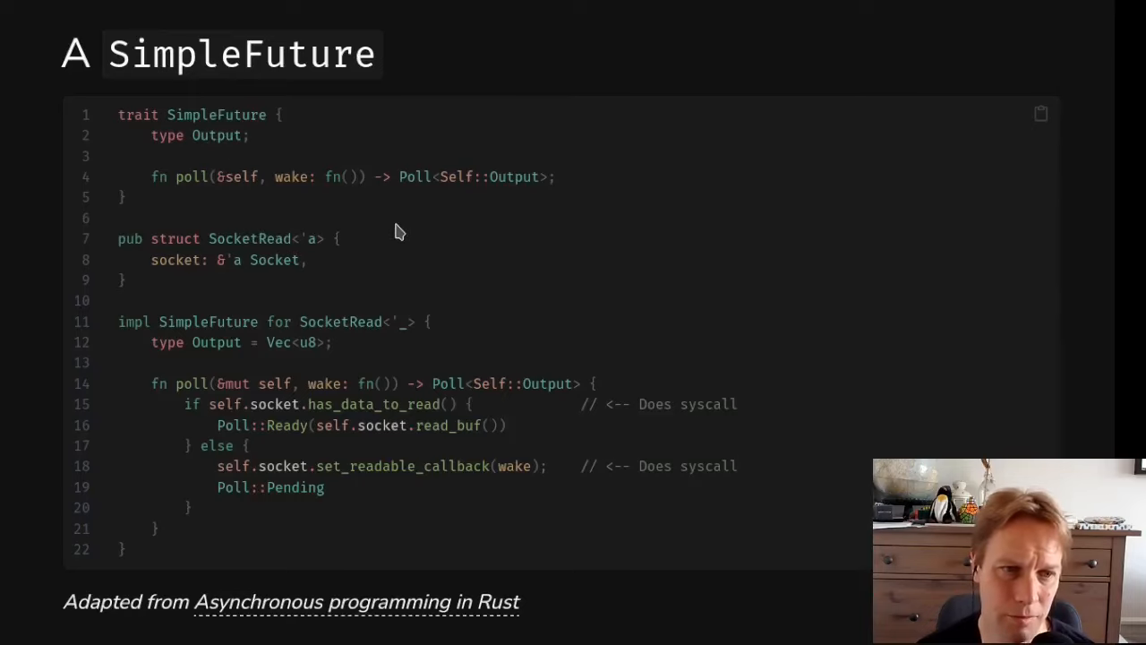
mouse_move(313, 327)
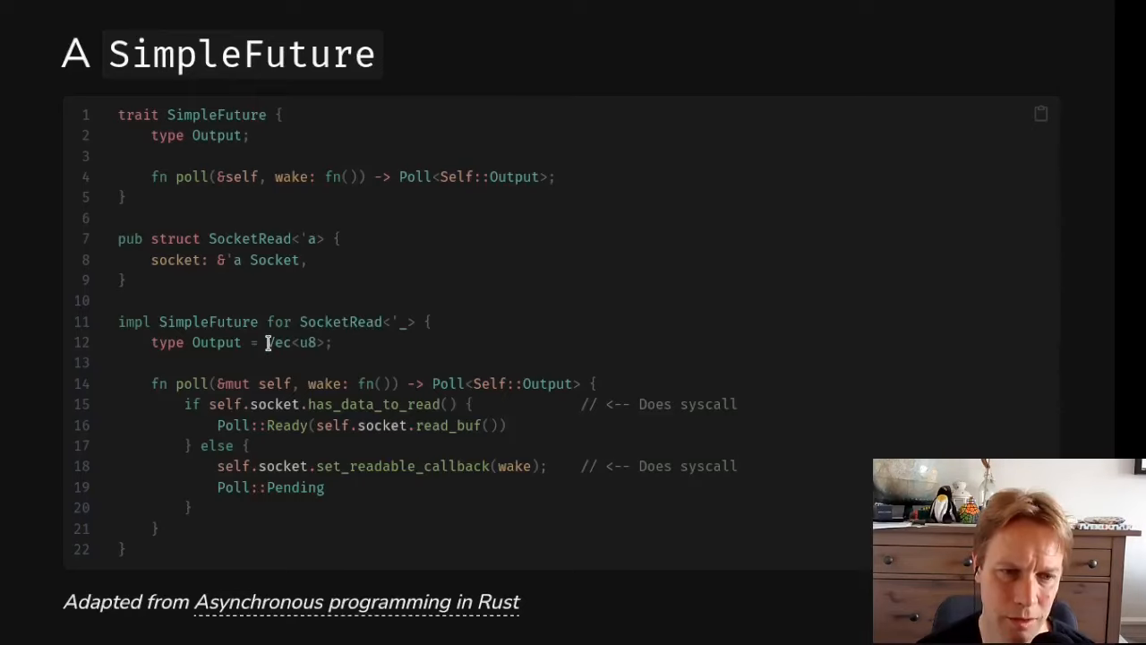
mouse_move(627, 279)
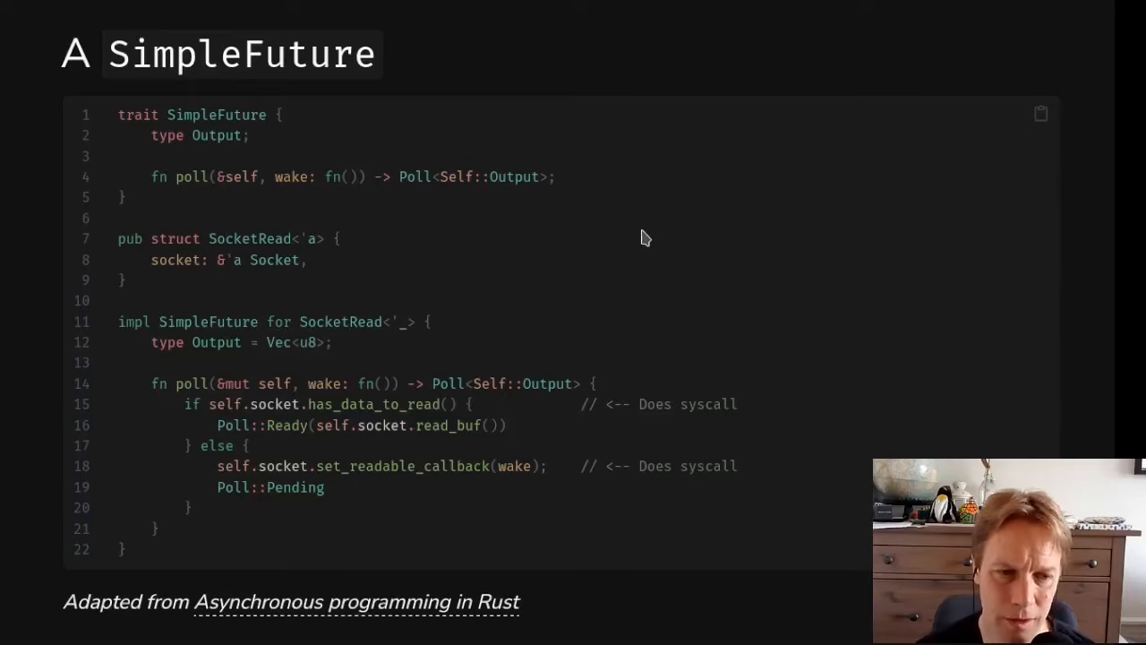
mouse_move(301, 383)
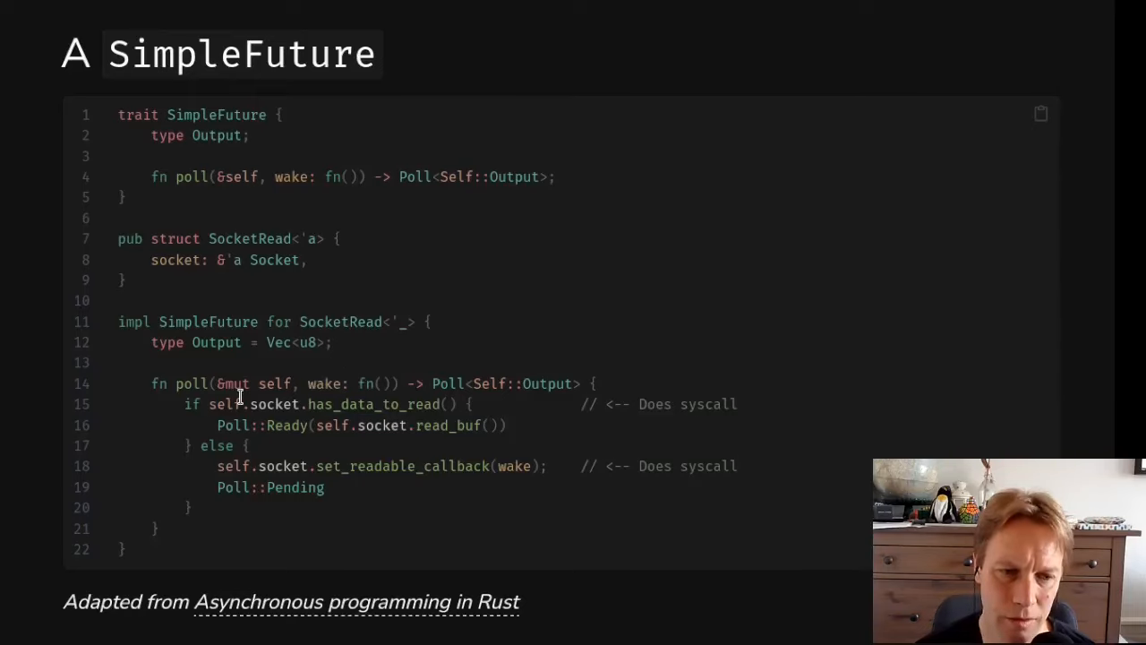
mouse_move(264, 451)
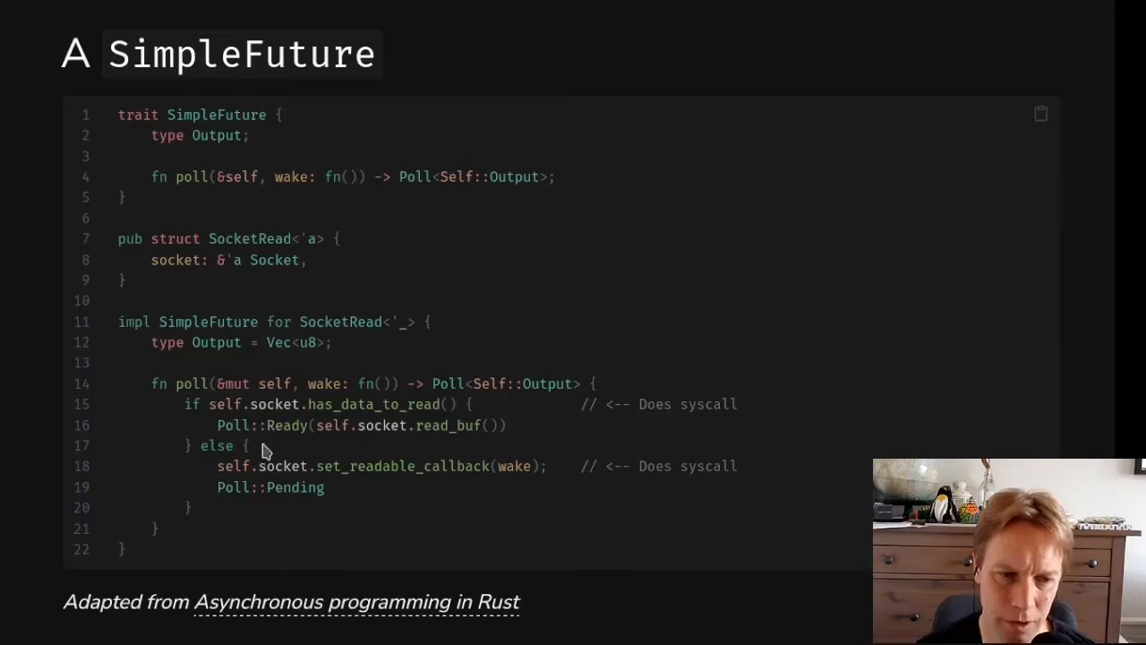
mouse_move(224, 421)
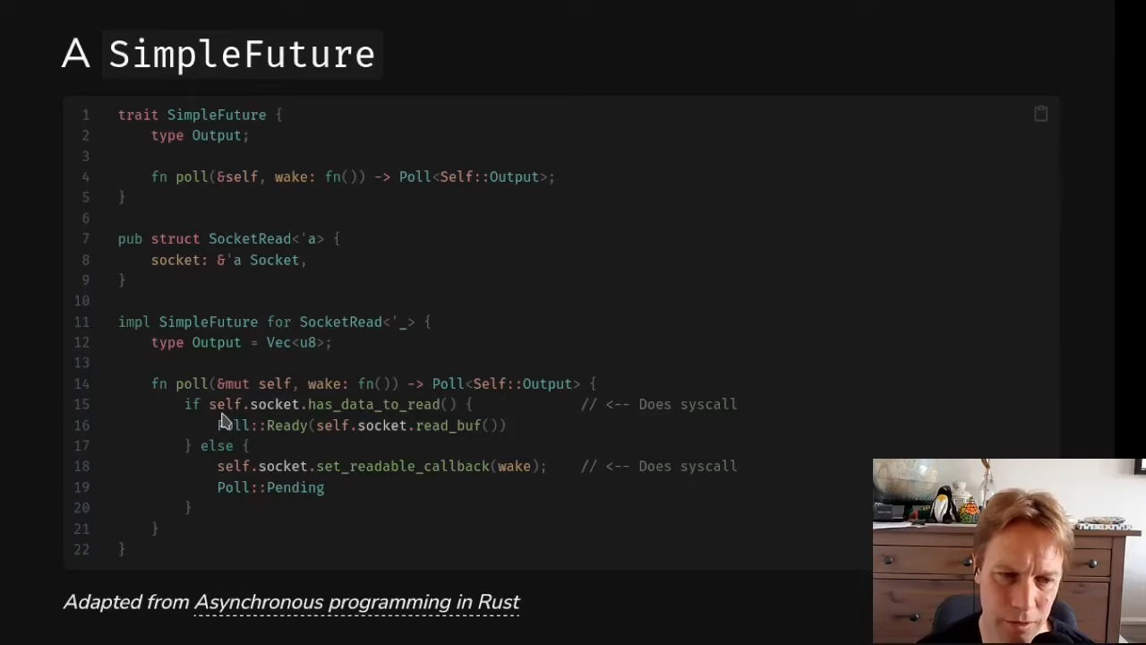
double_click(344, 404)
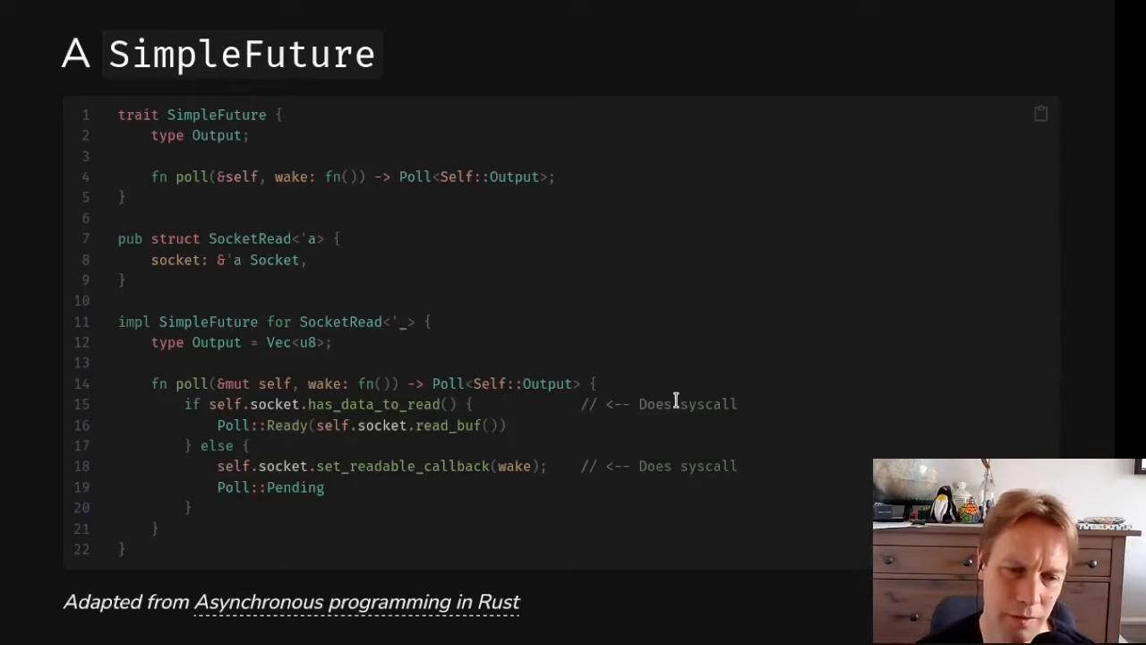
mouse_move(1091, 348)
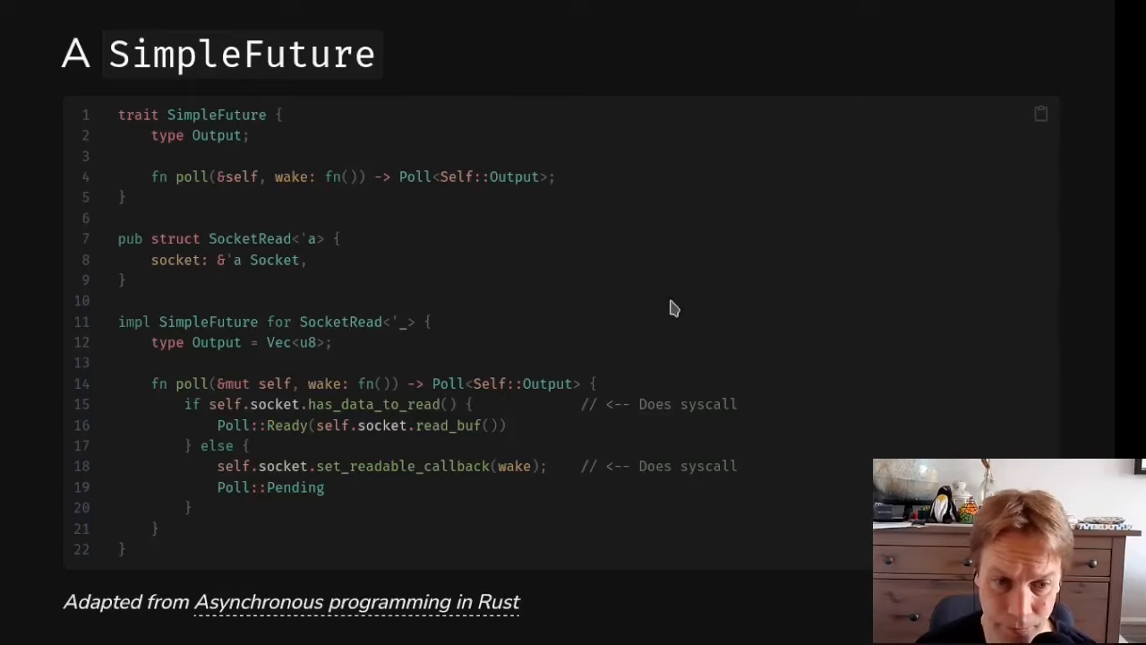
mouse_move(316, 404)
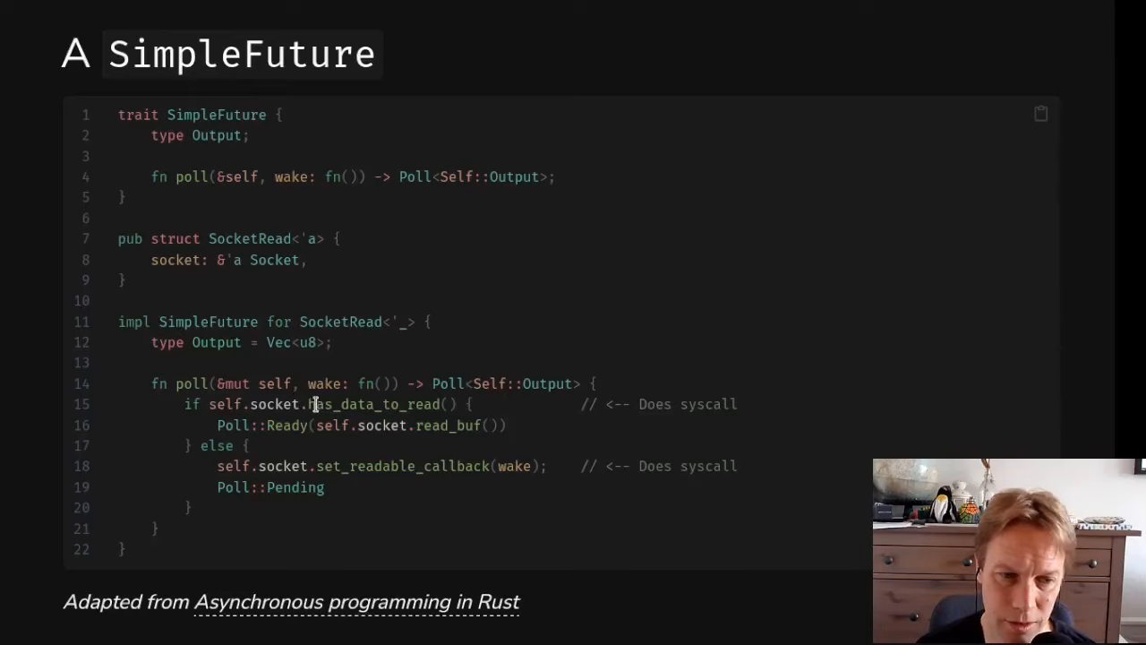
double_click(382, 425)
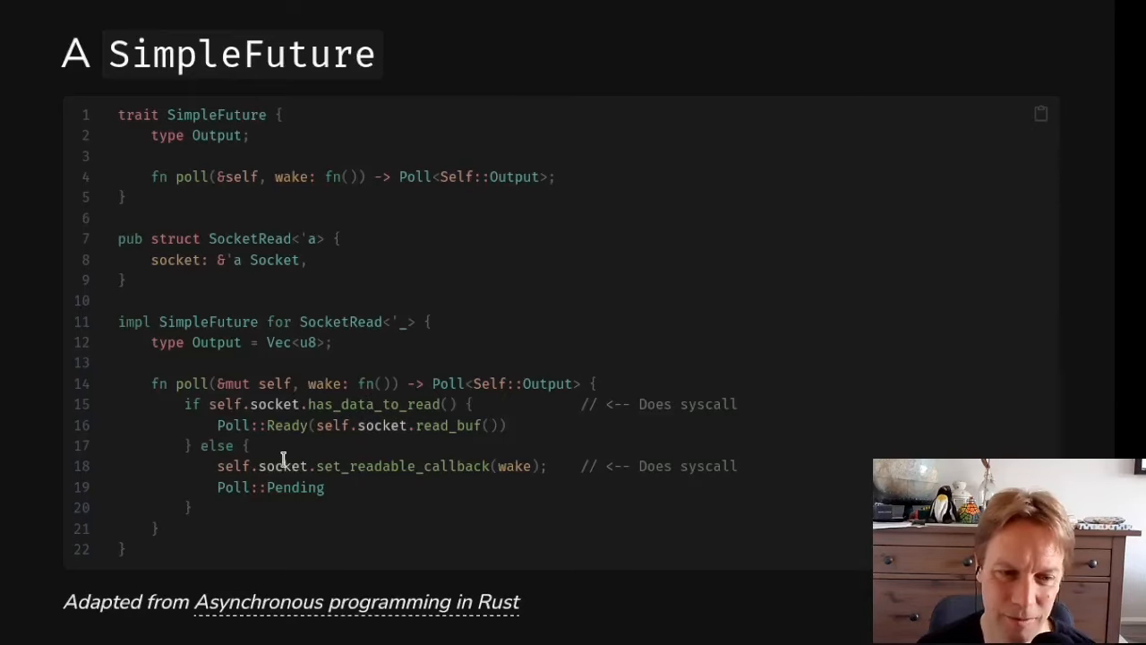
mouse_move(828, 515)
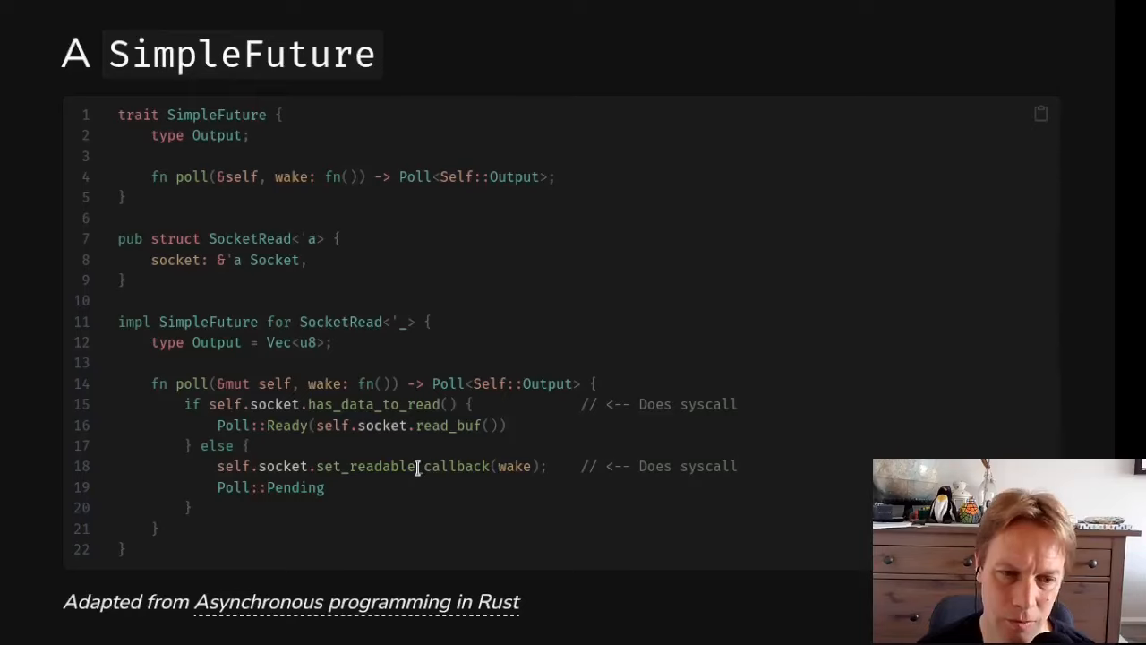
double_click(514, 465)
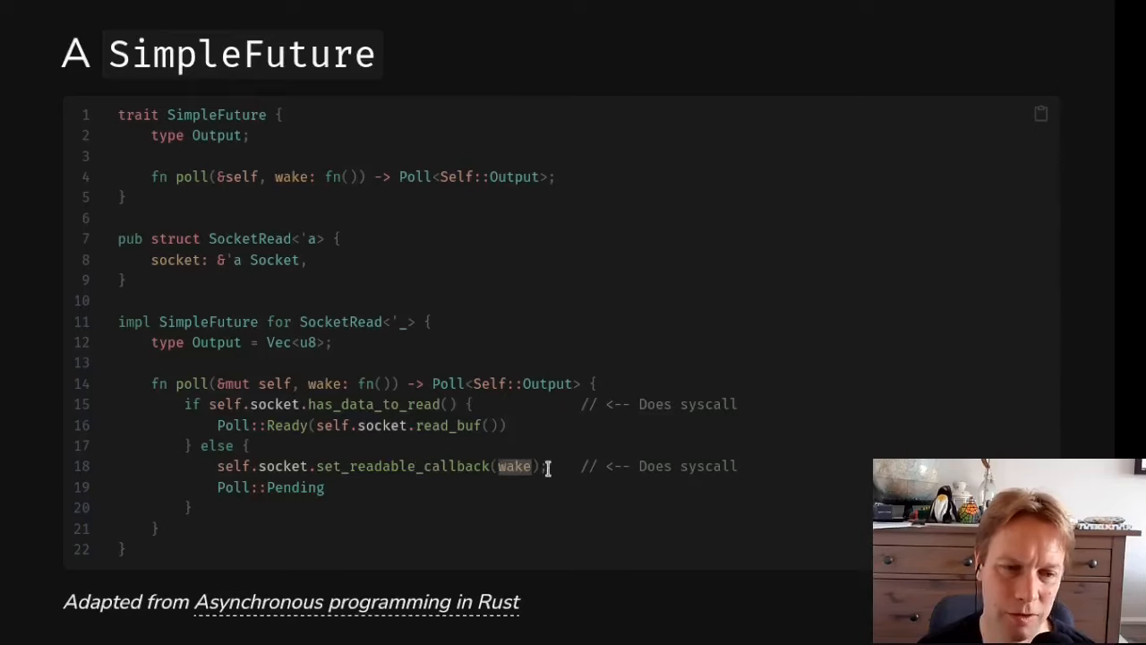
mouse_move(376, 464)
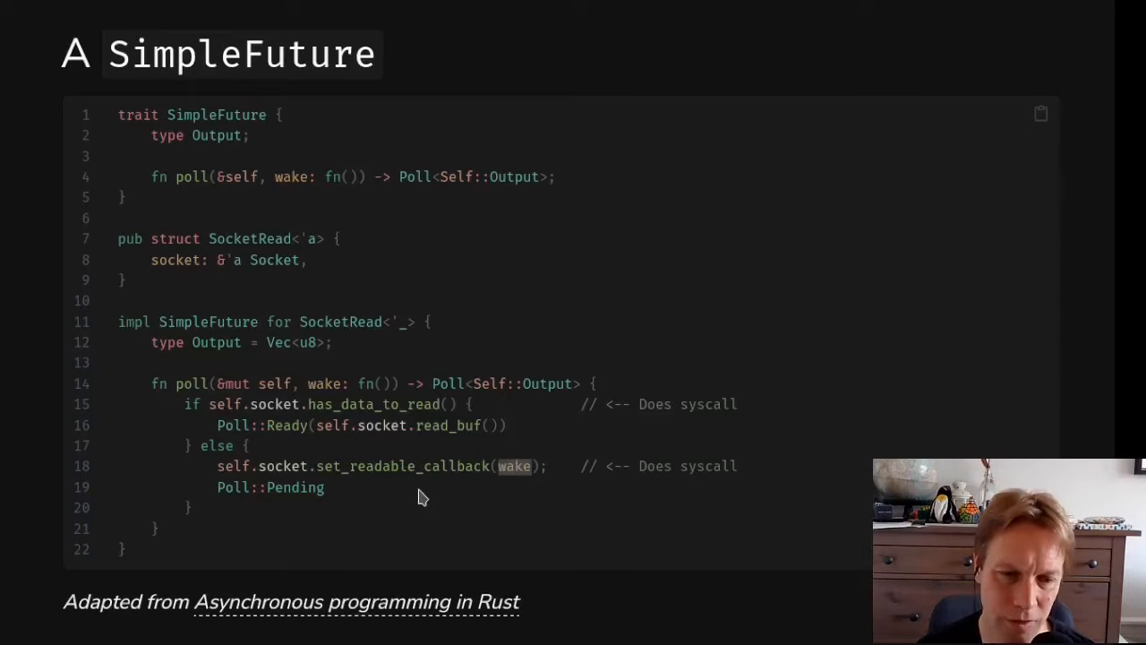
mouse_move(583, 372)
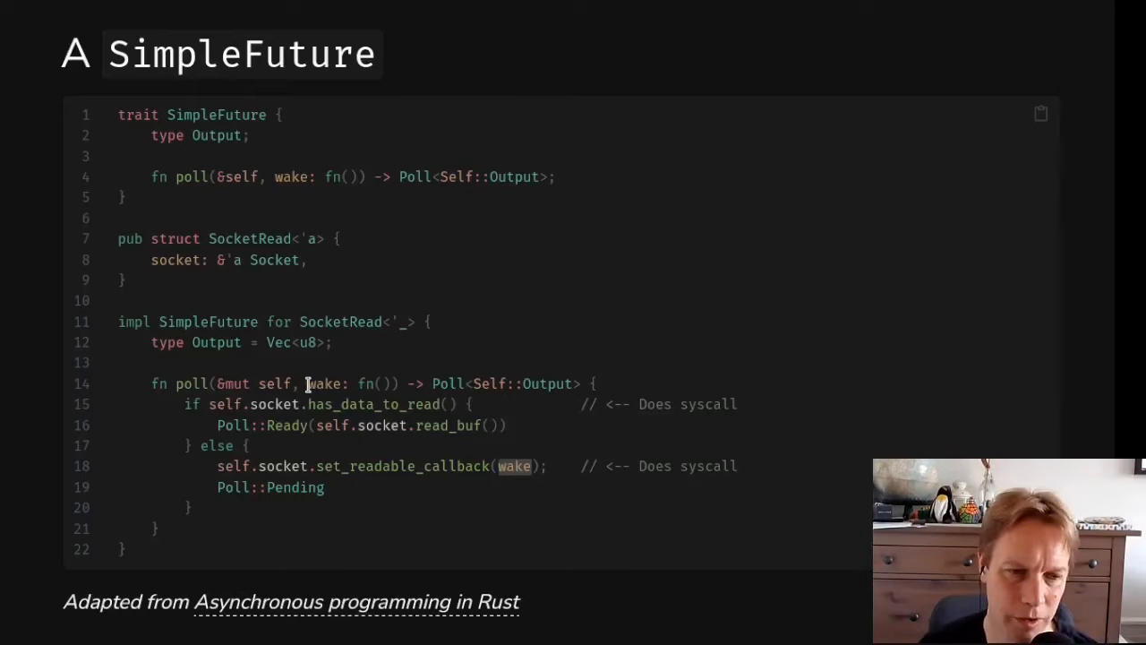
double_click(325, 384)
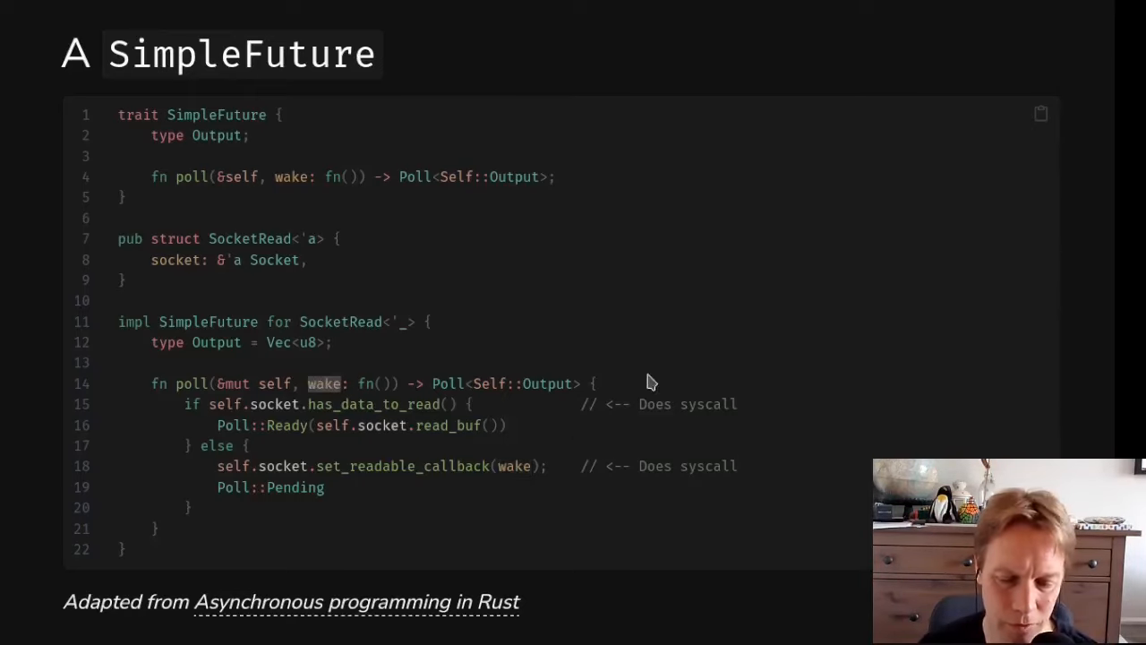
mouse_move(823, 524)
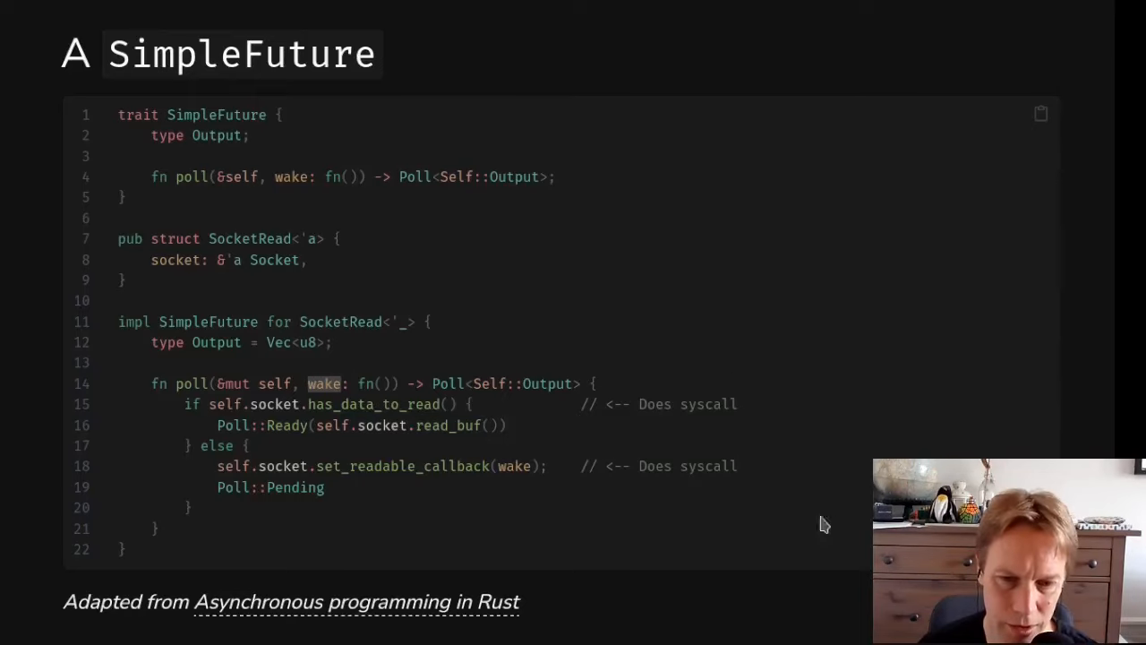
mouse_move(630, 465)
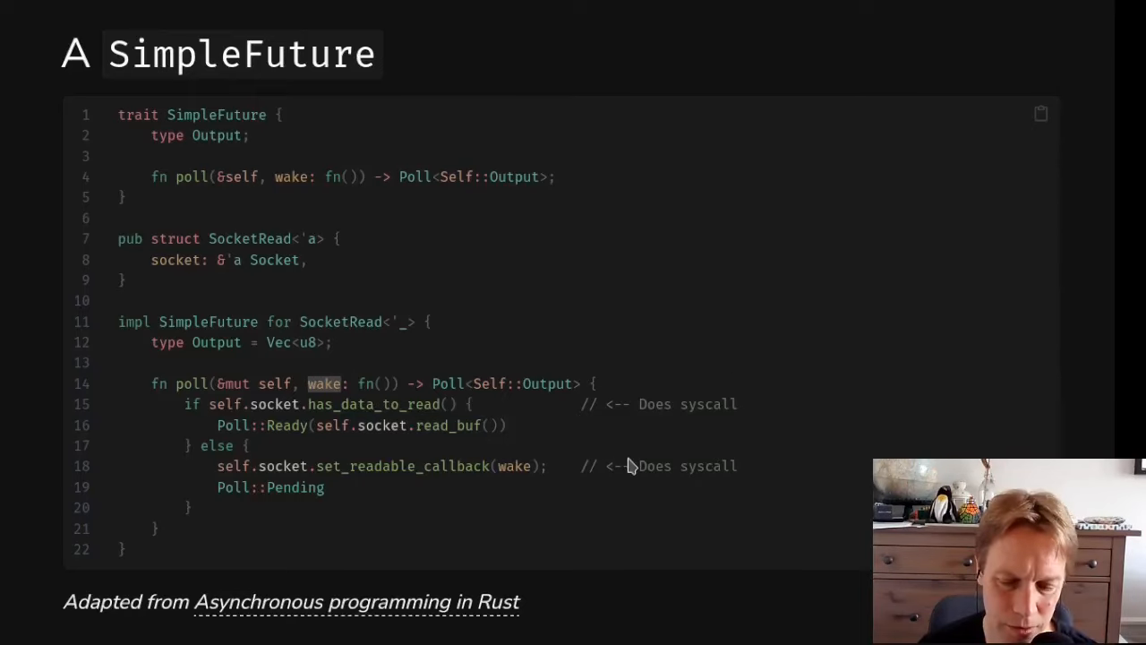
mouse_move(503, 513)
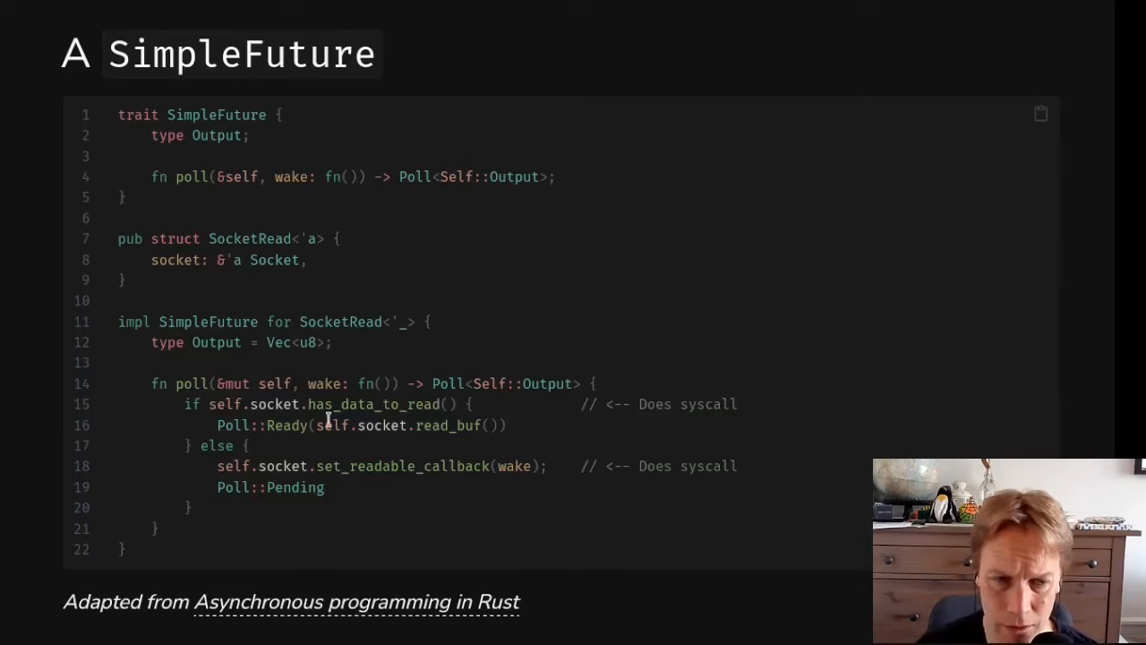
mouse_move(307, 384)
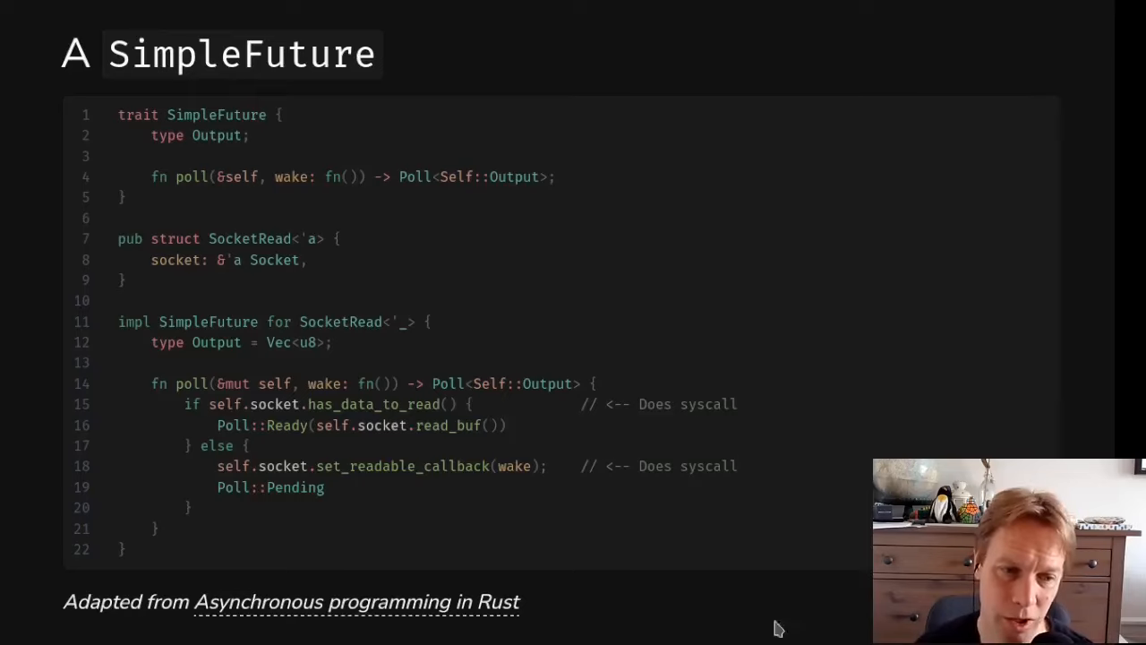
mouse_move(165, 379)
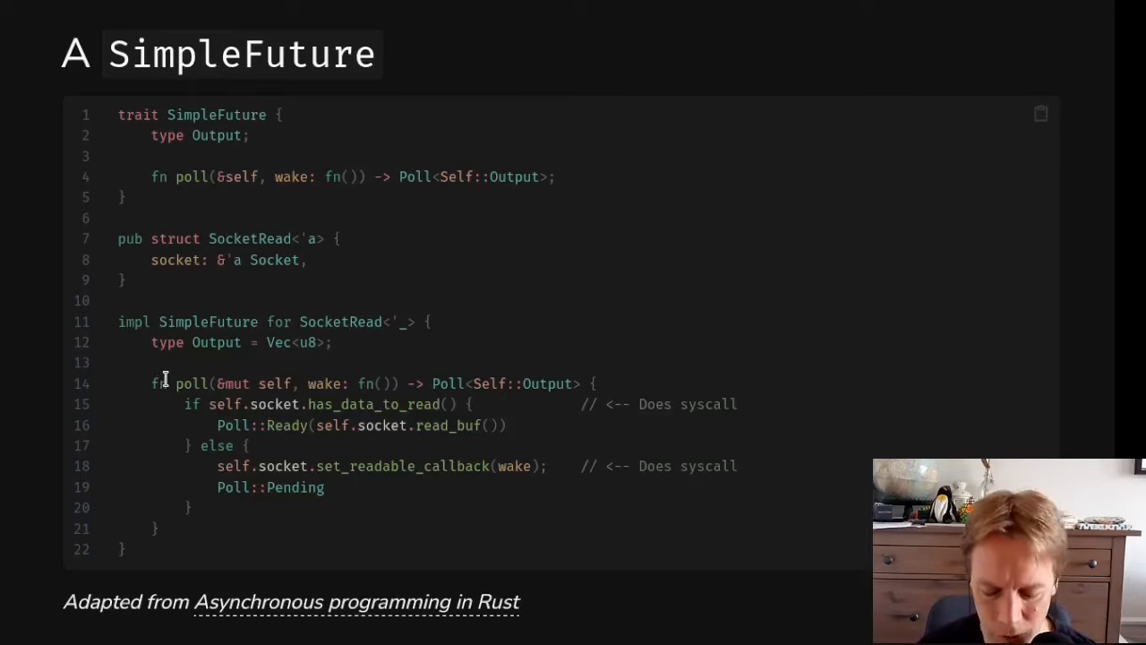
mouse_move(352, 404)
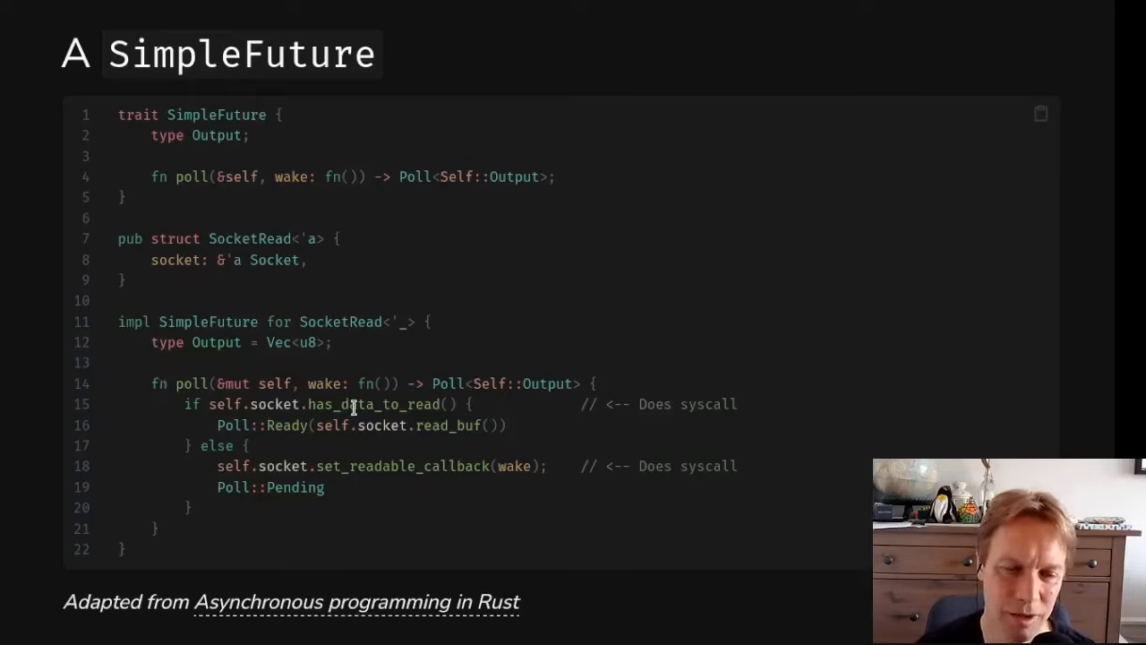
double_click(373, 404)
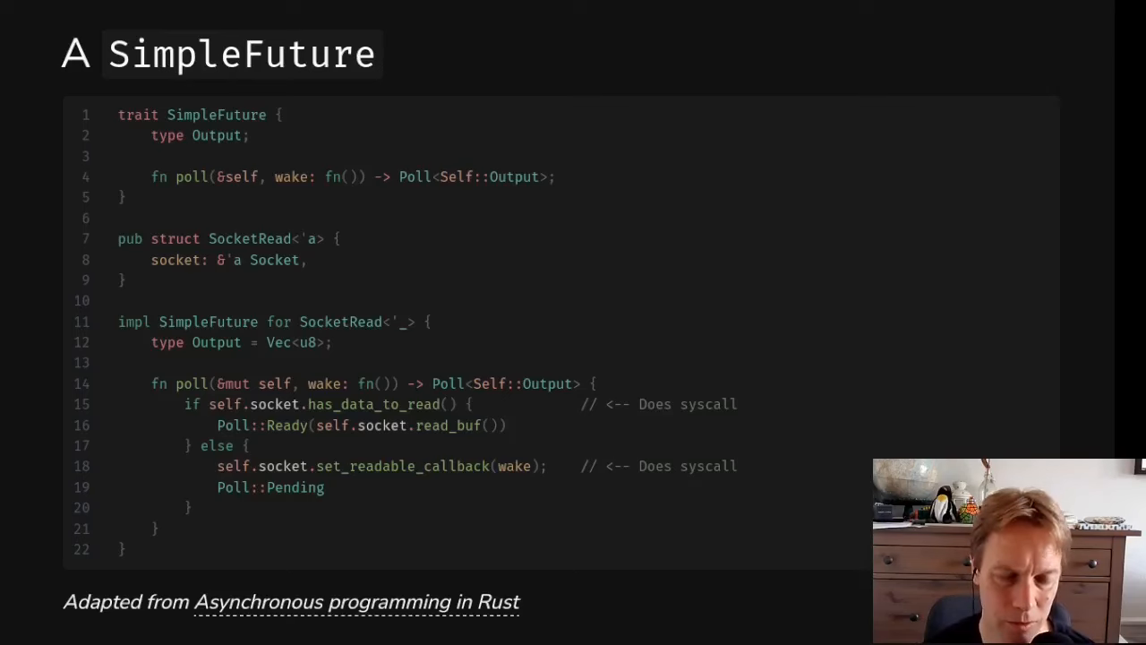
key(Right)
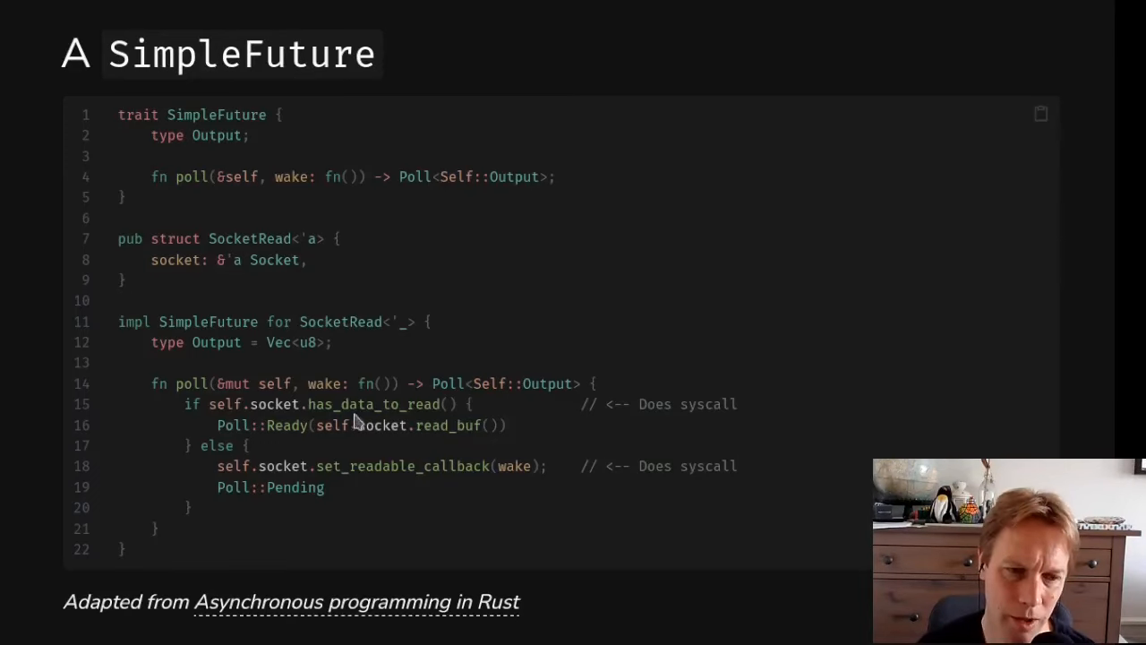
mouse_move(506, 425)
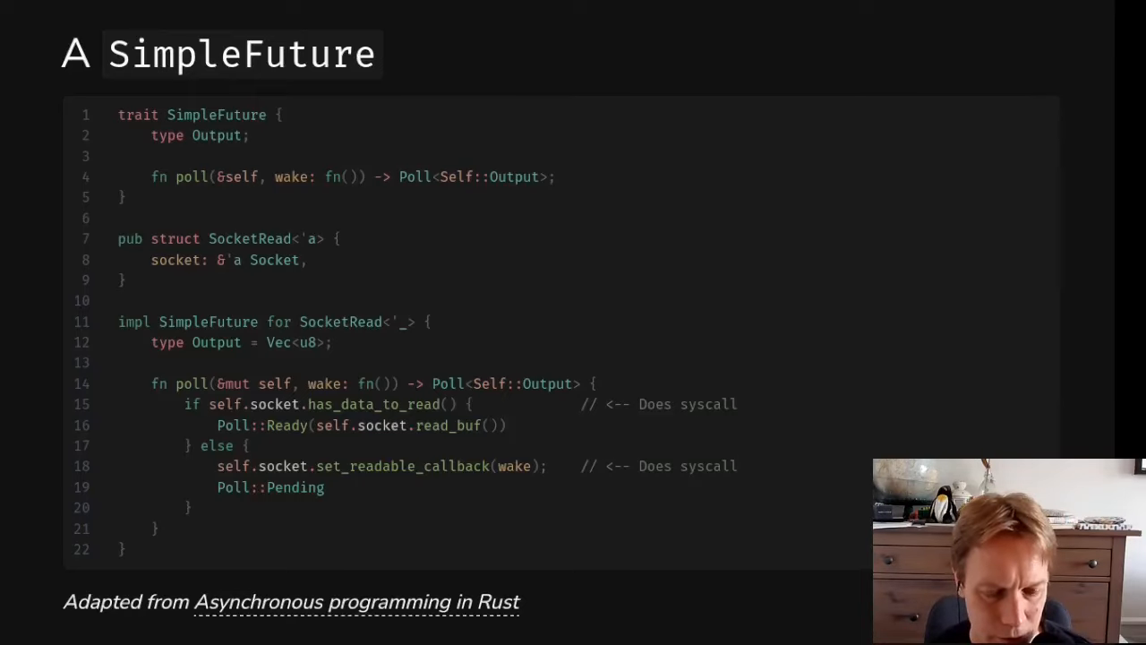
mouse_move(450, 296)
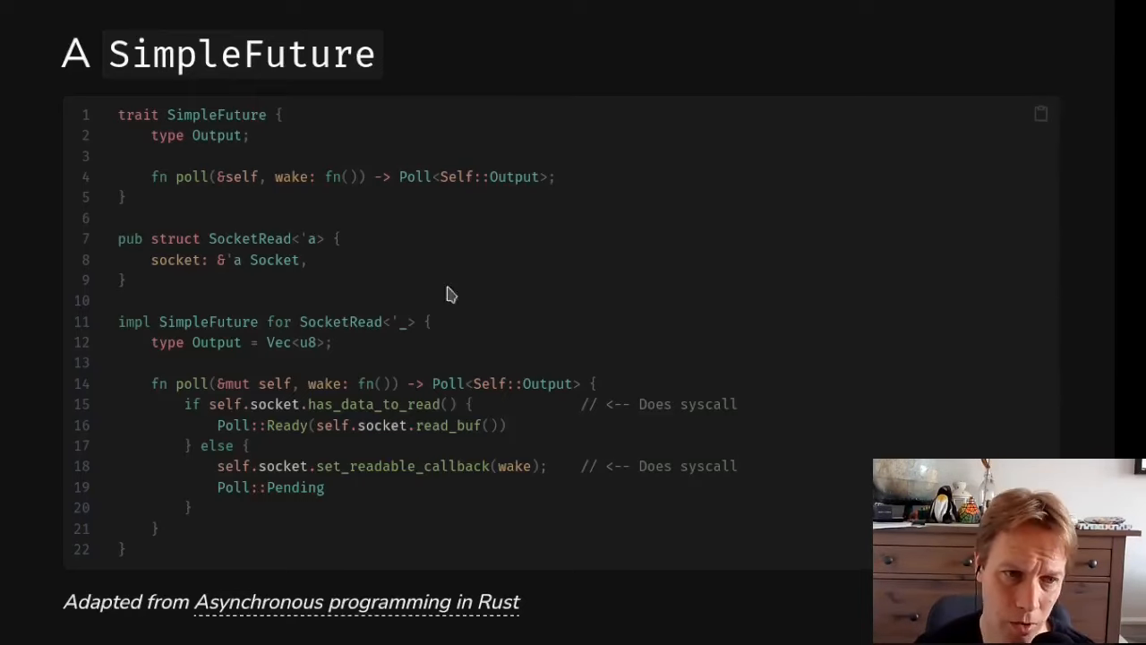
mouse_move(518, 439)
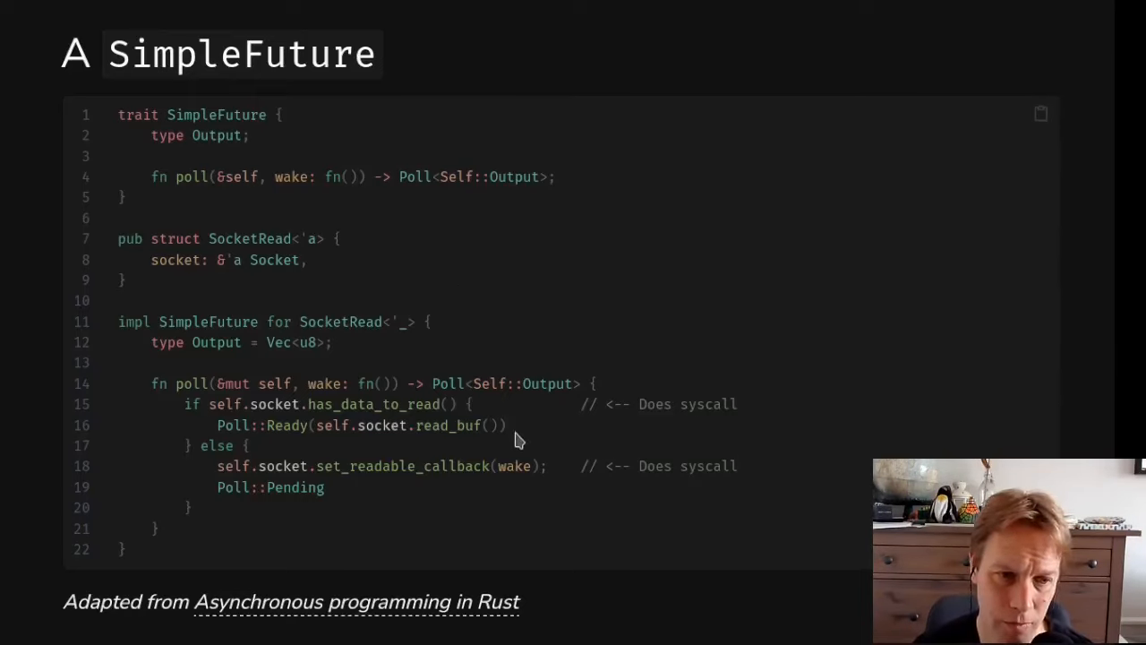
double_click(188, 384)
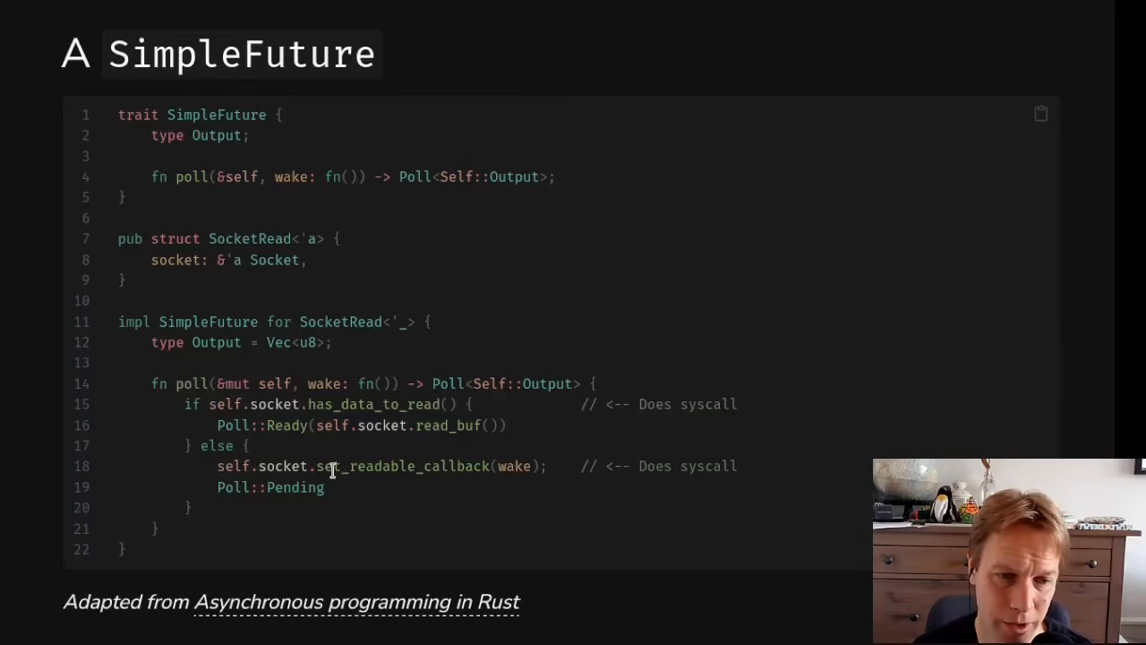
double_click(403, 466)
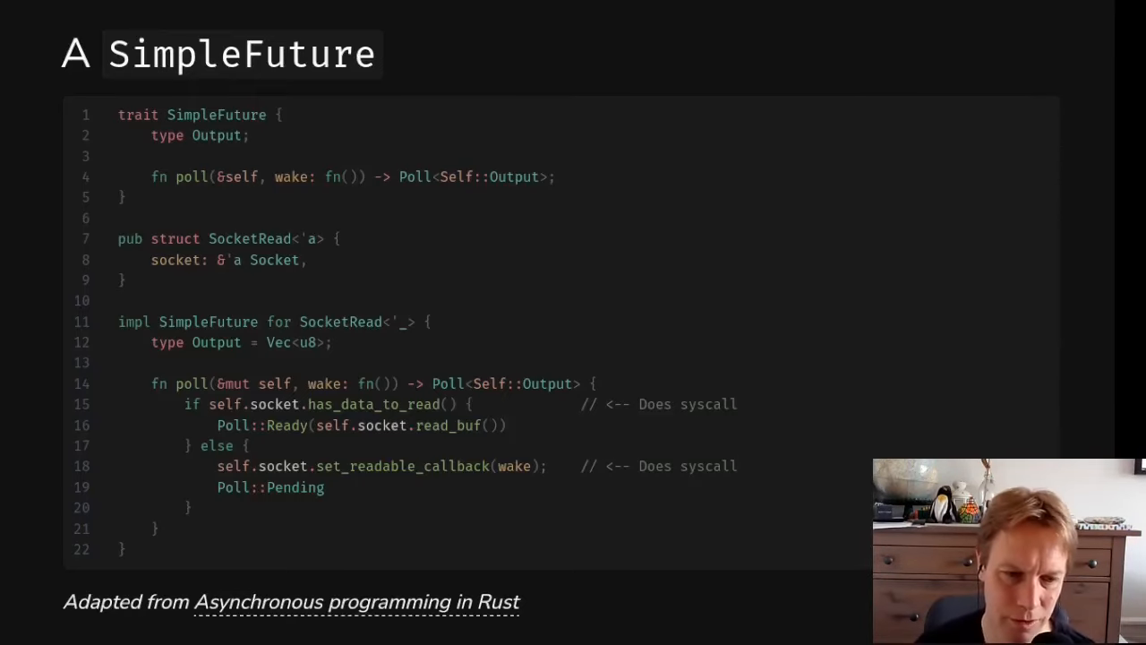
drag(308, 383, 124, 549)
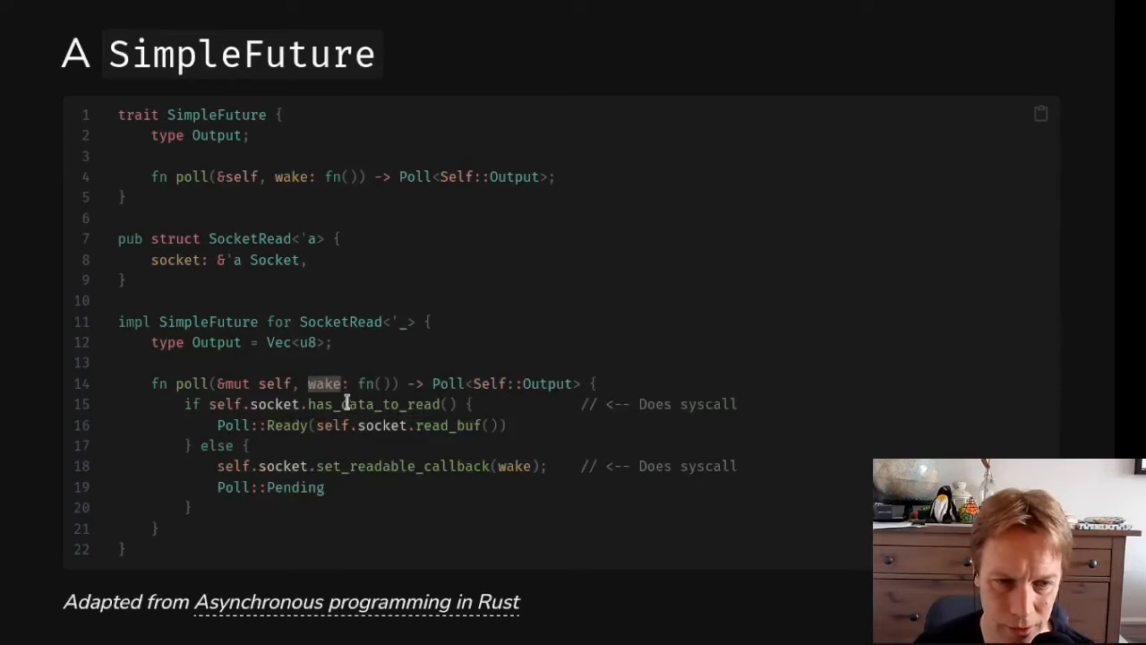
mouse_move(748, 504)
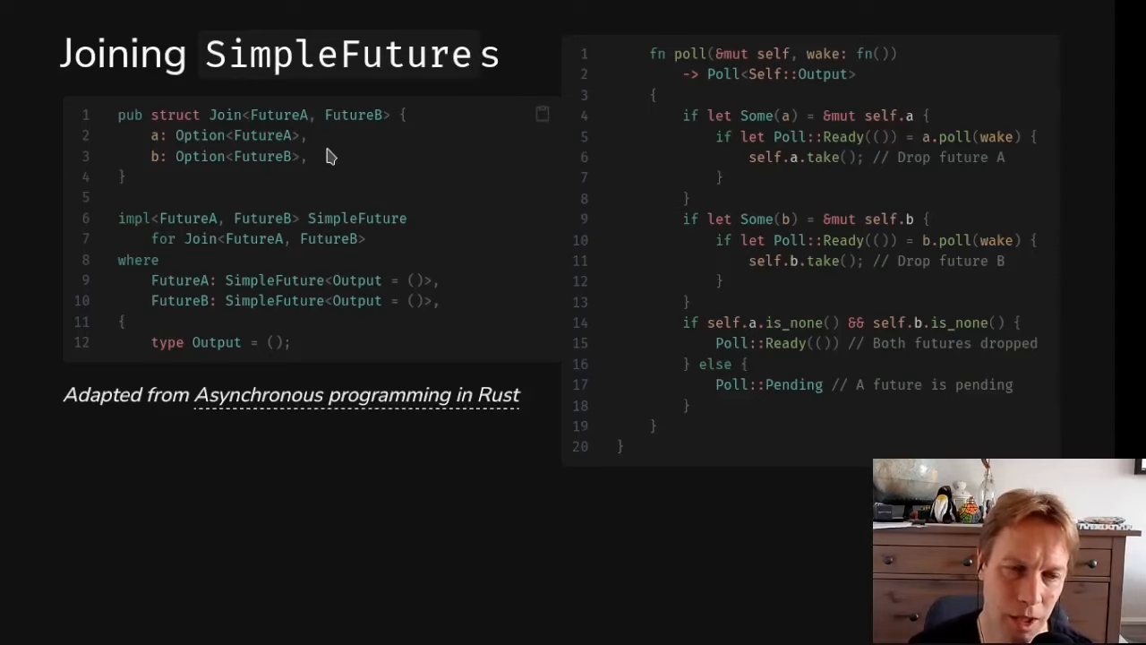
mouse_move(385, 172)
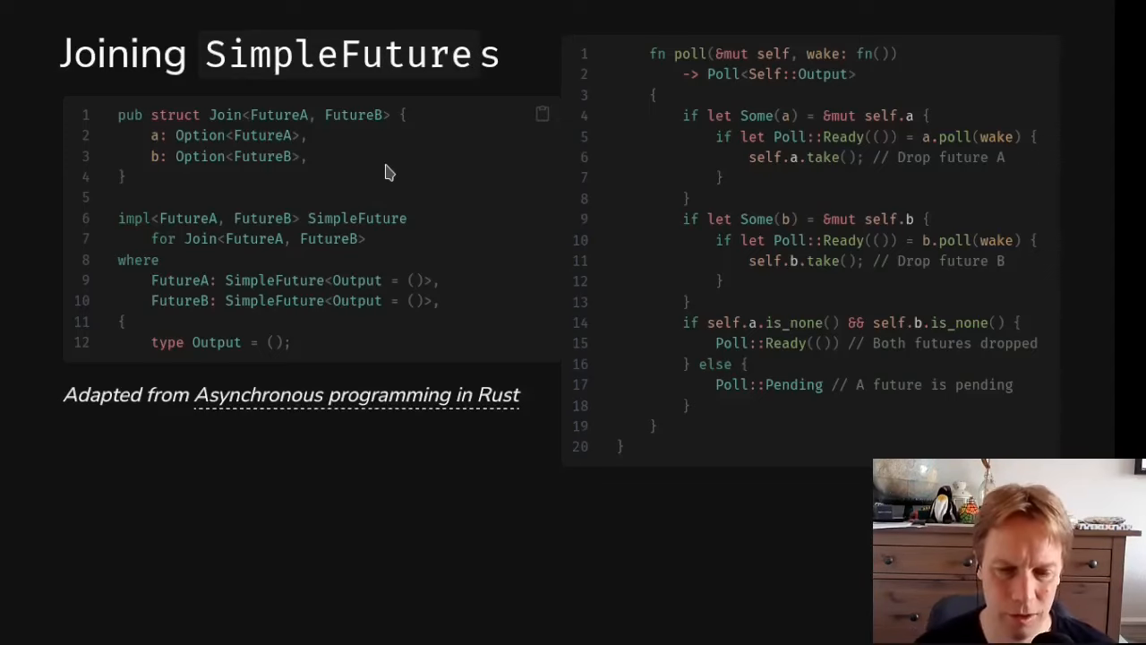
mouse_move(380, 236)
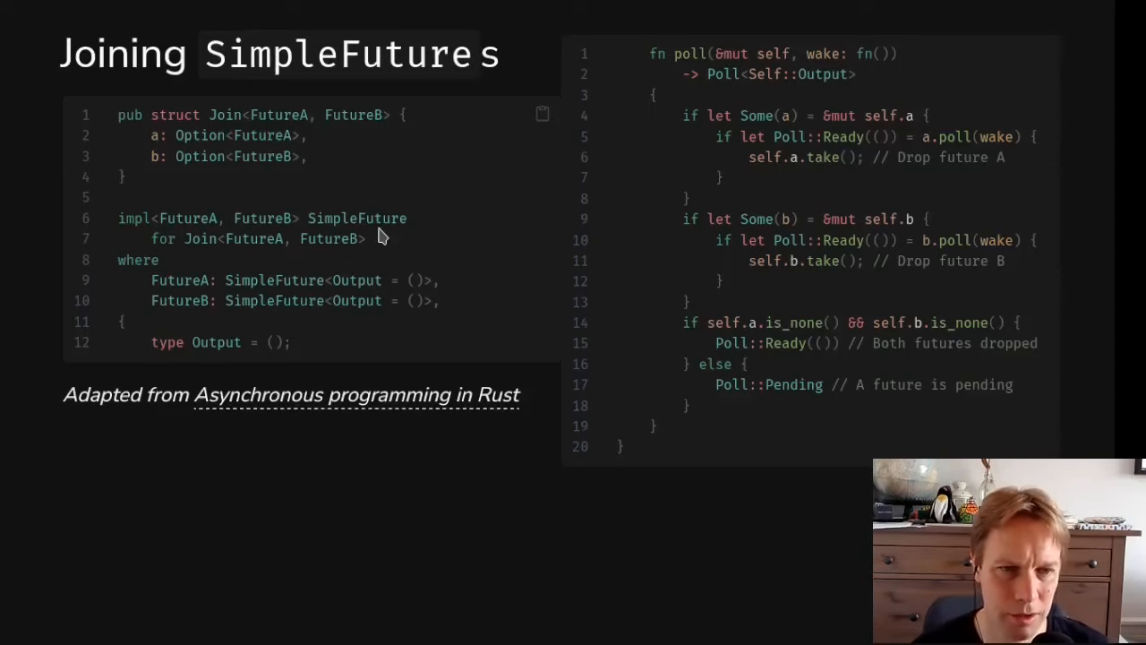
double_click(224, 114)
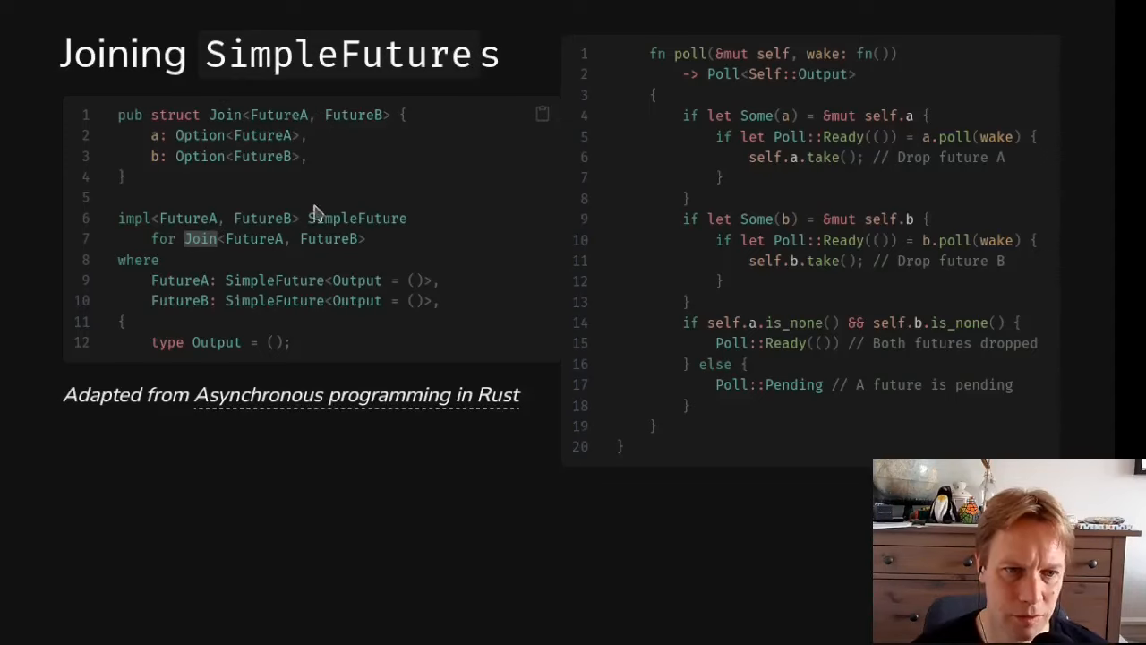
mouse_move(434, 215)
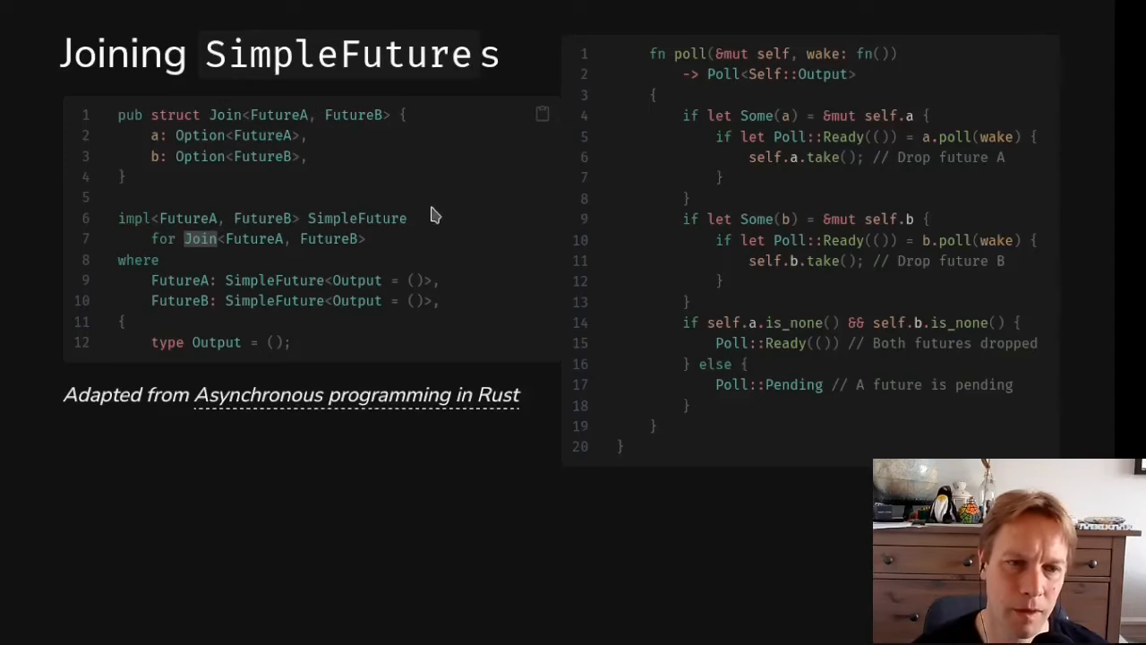
mouse_move(179, 284)
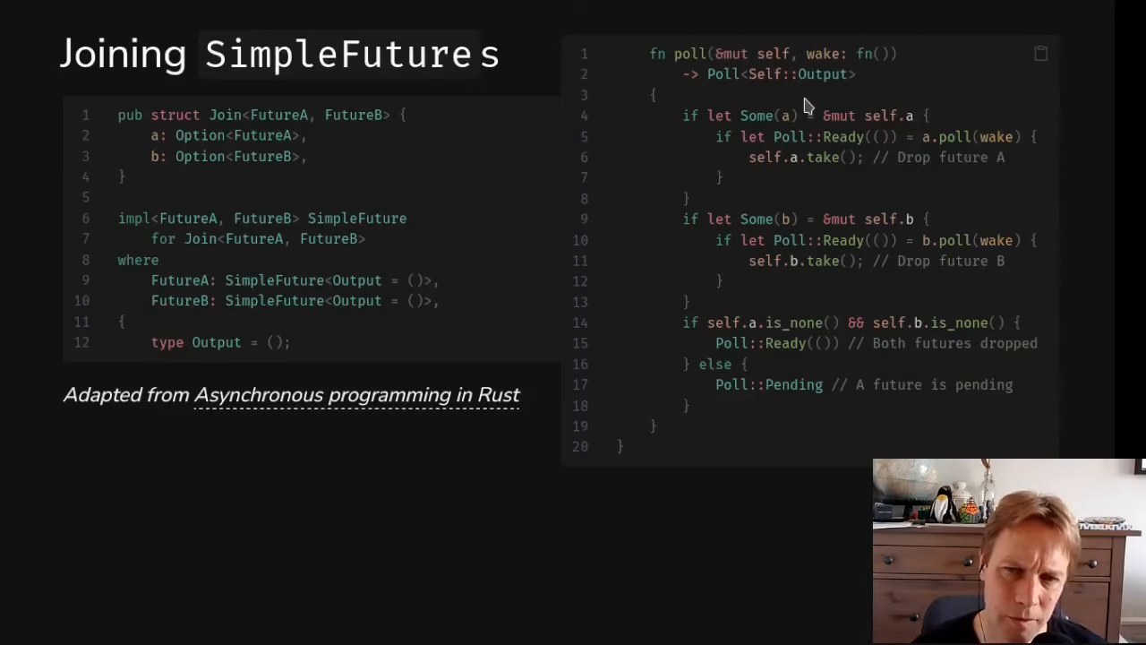
mouse_move(879, 85)
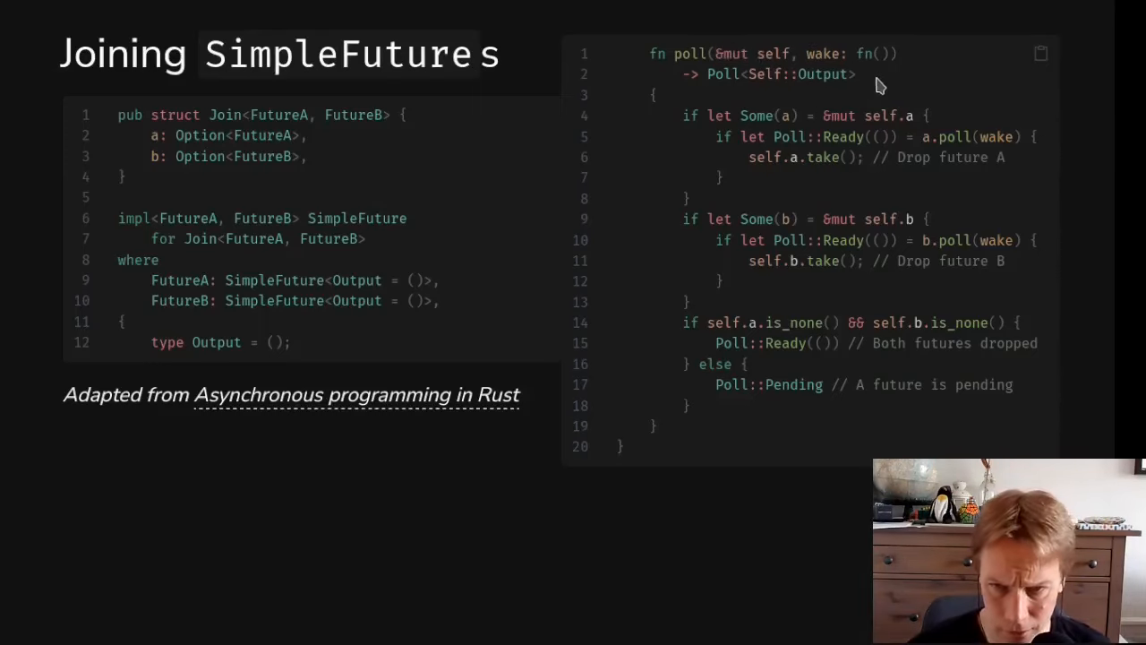
double_click(725, 74)
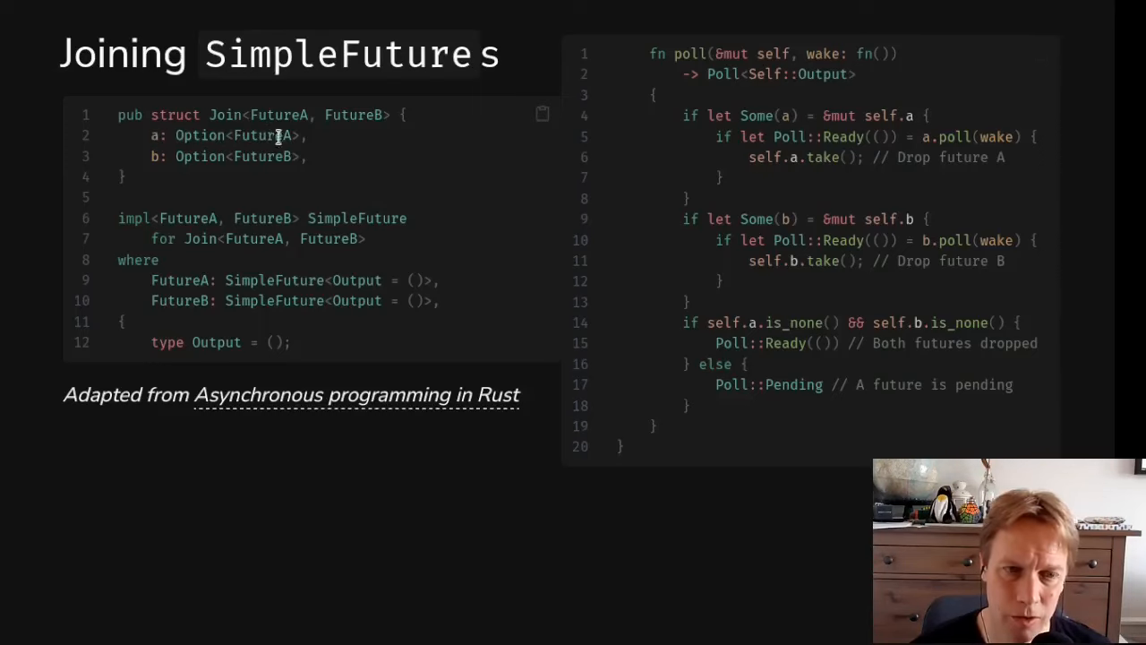
double_click(200, 135)
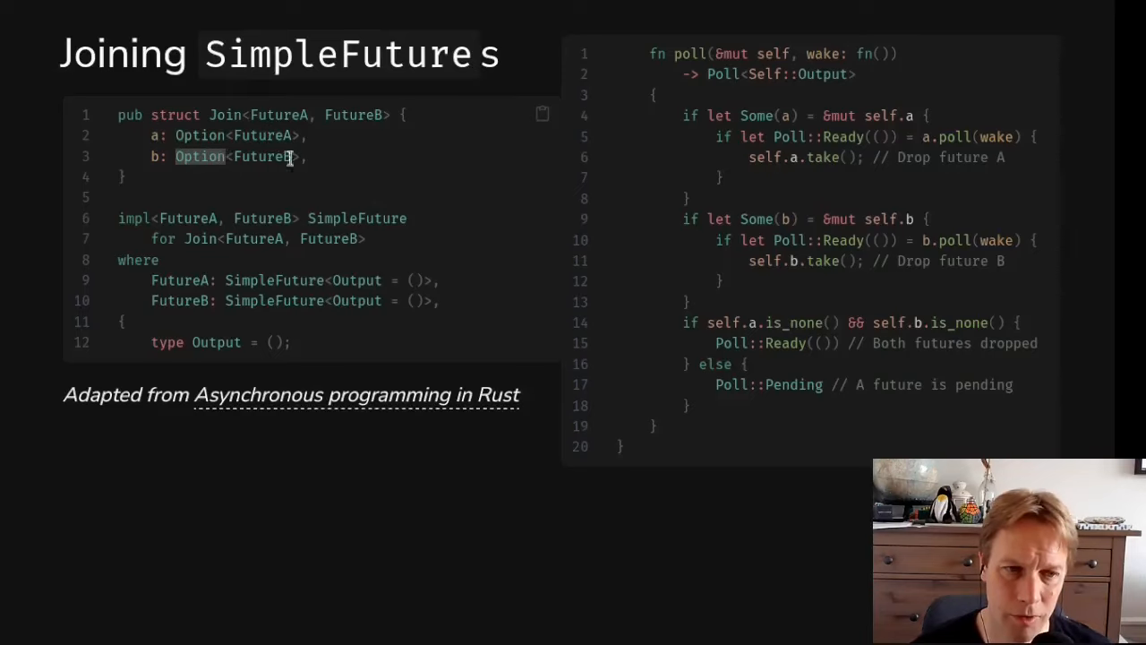
mouse_move(270, 152)
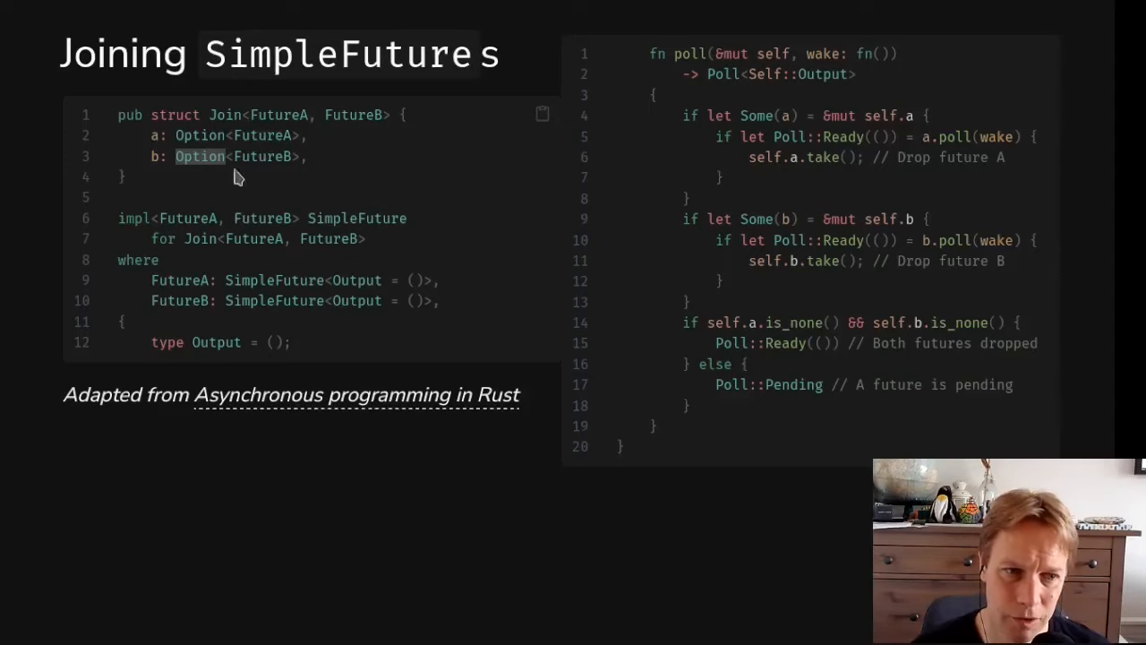
mouse_move(291, 150)
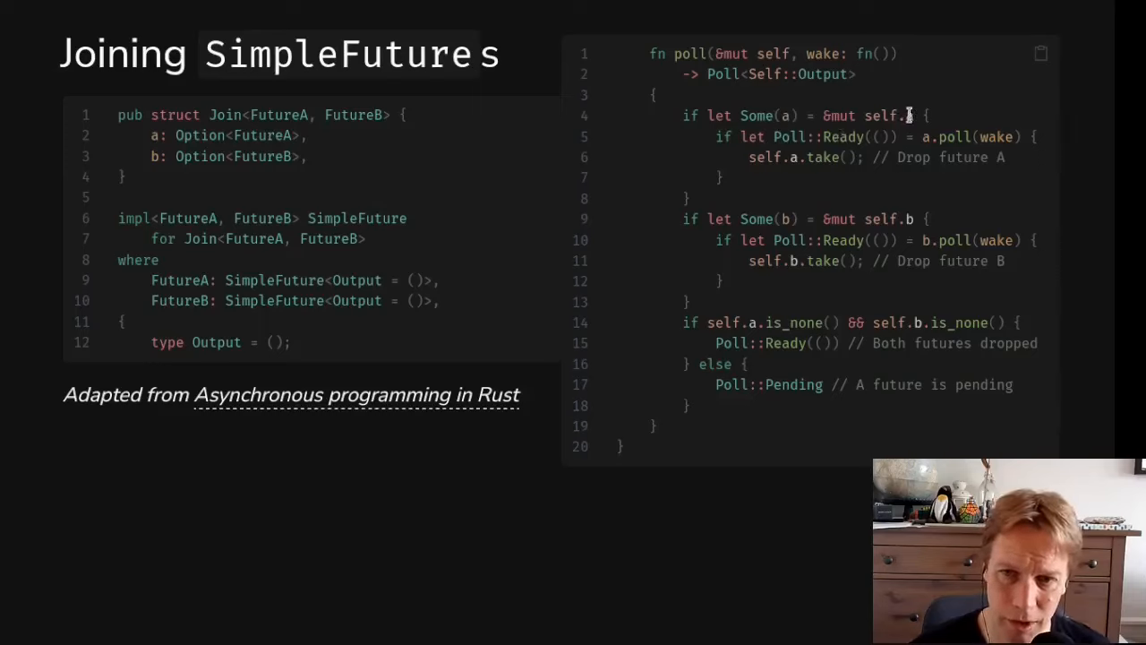
double_click(765, 114)
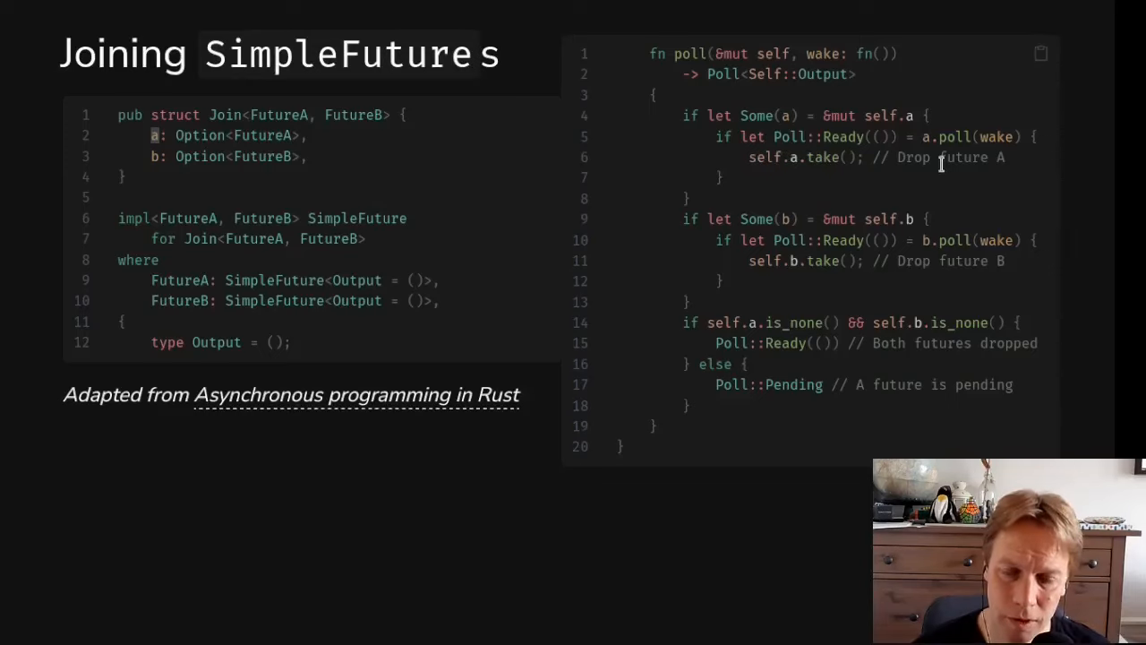
mouse_move(910, 127)
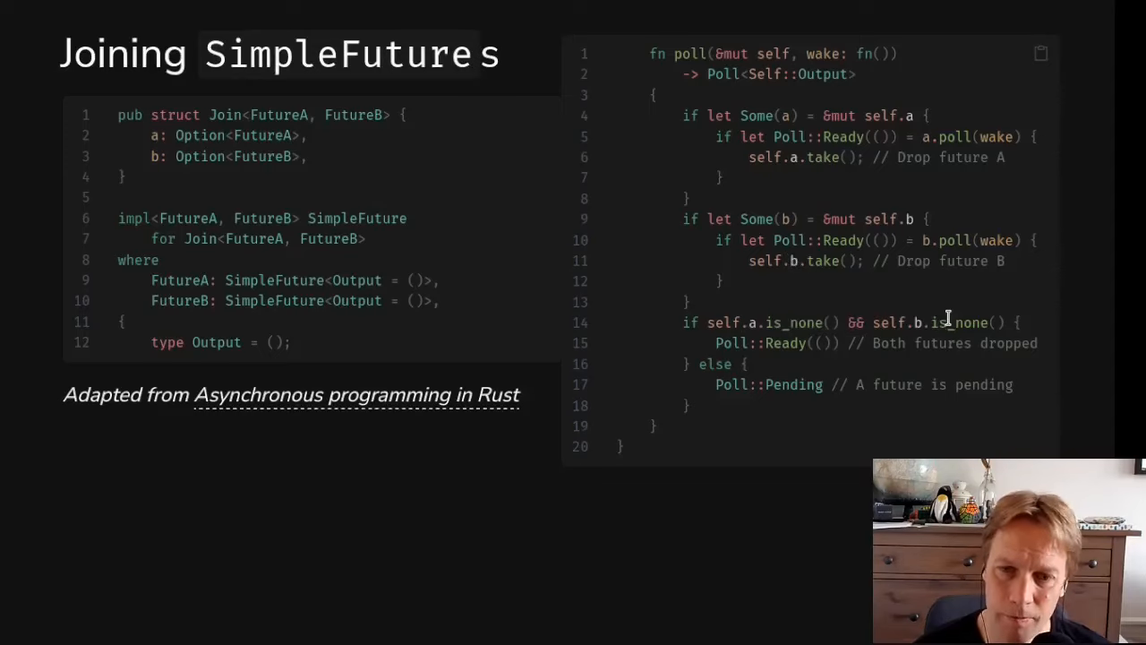
double_click(786, 343)
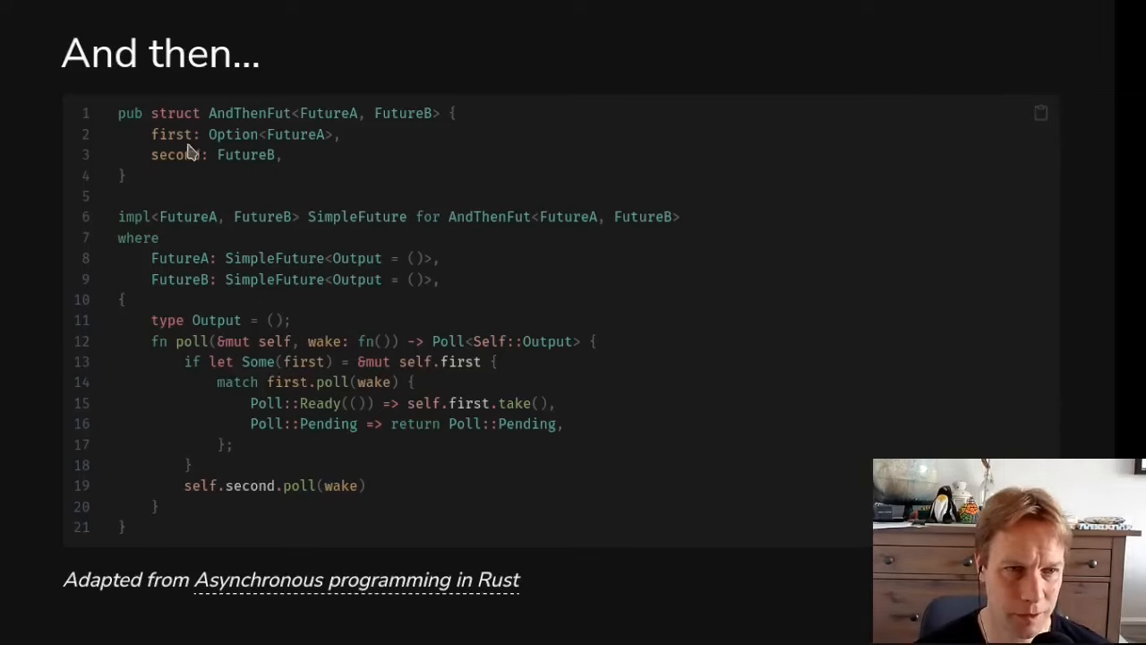
mouse_move(318, 430)
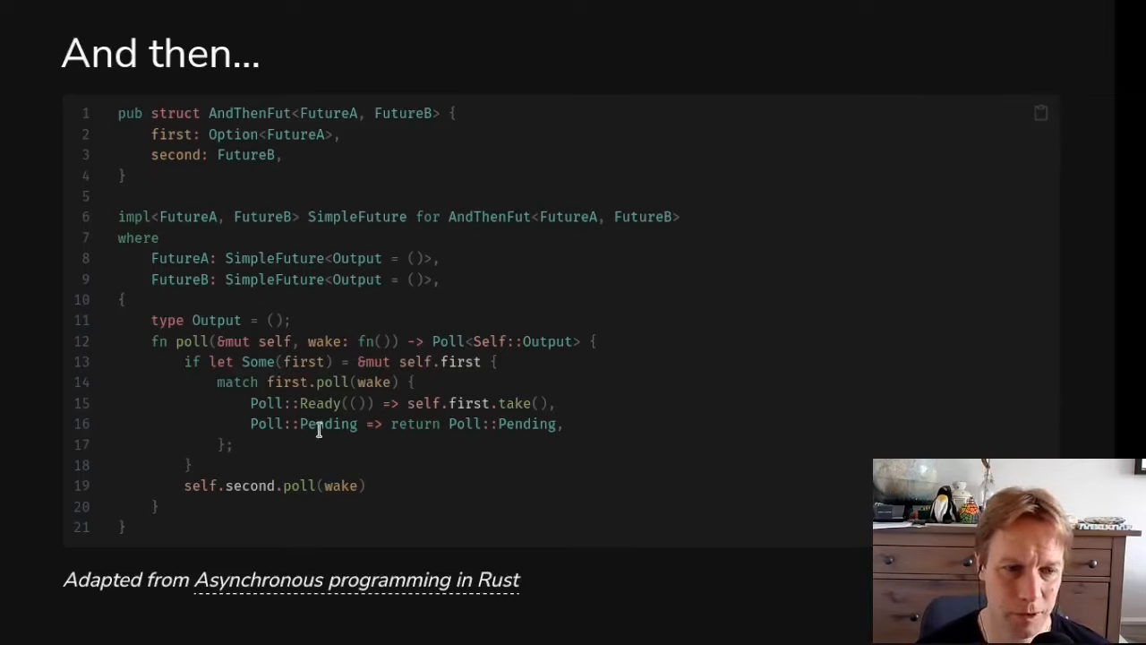
mouse_move(445, 380)
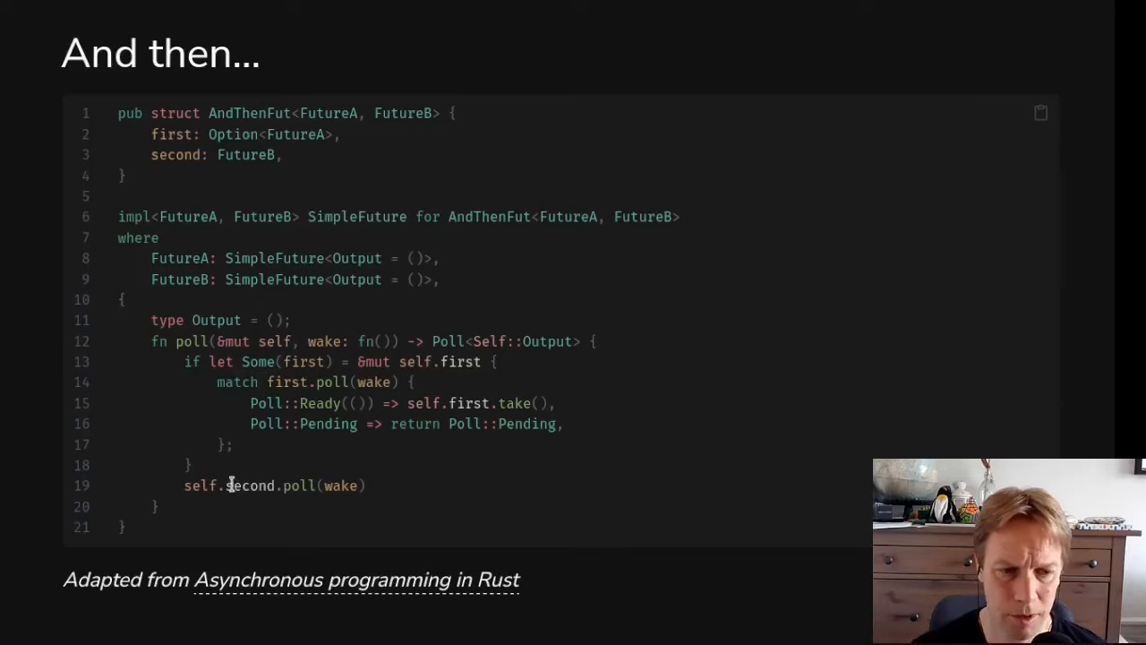
mouse_move(257, 416)
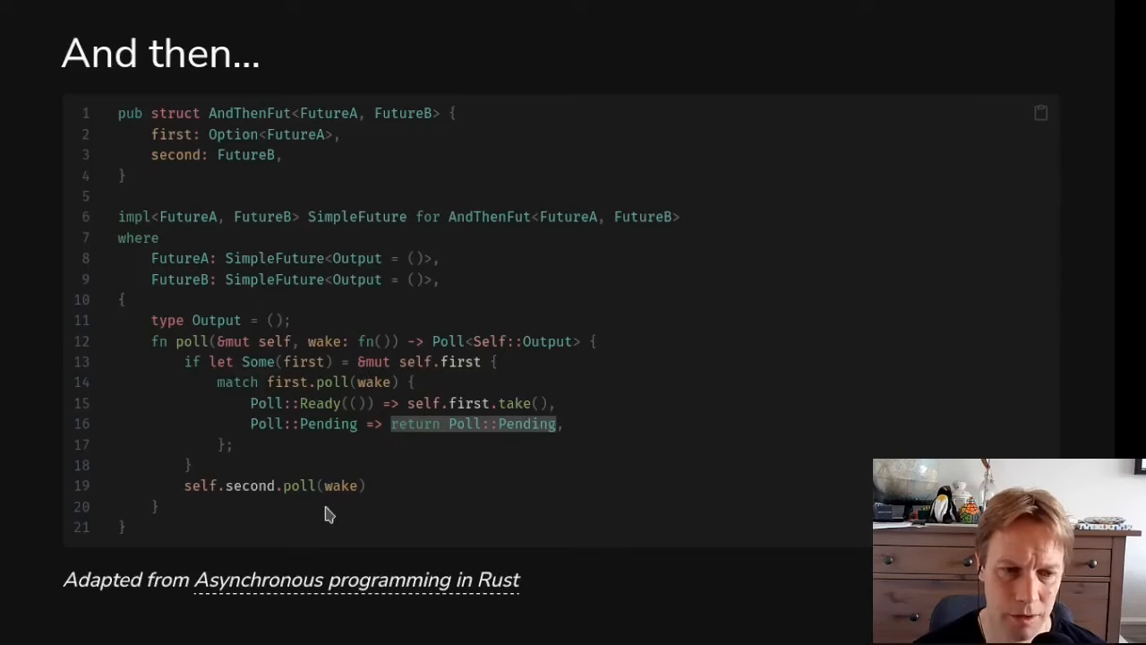
mouse_move(331, 403)
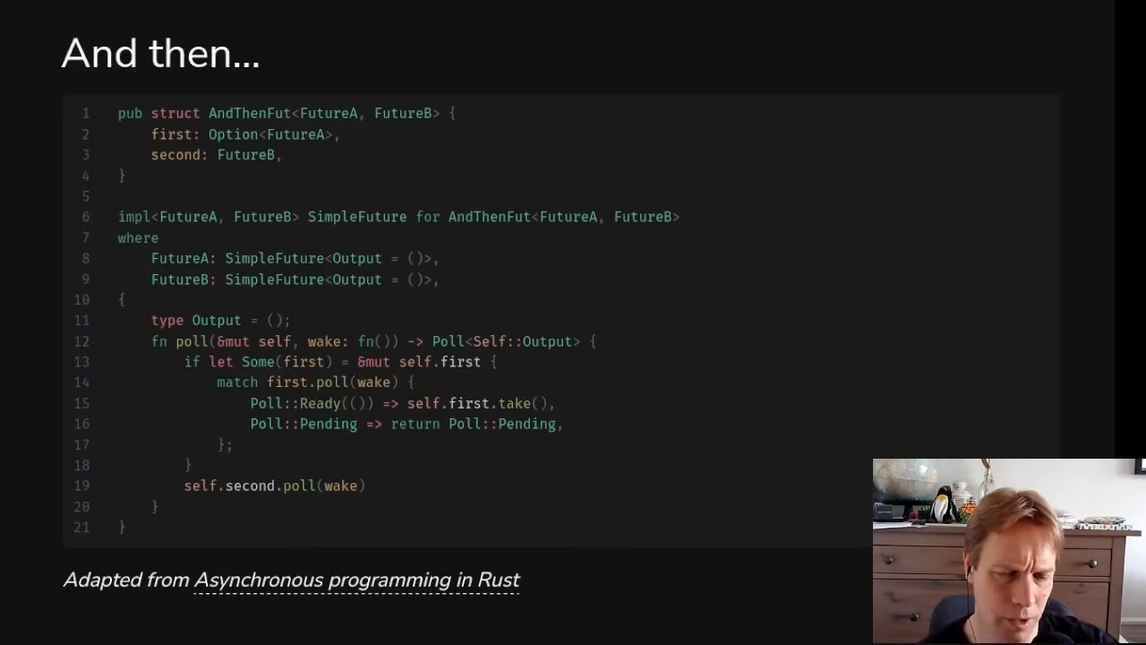
- Highlight a word on 'The Future is now!' slide showing Pin and Context
double_click(319, 403)
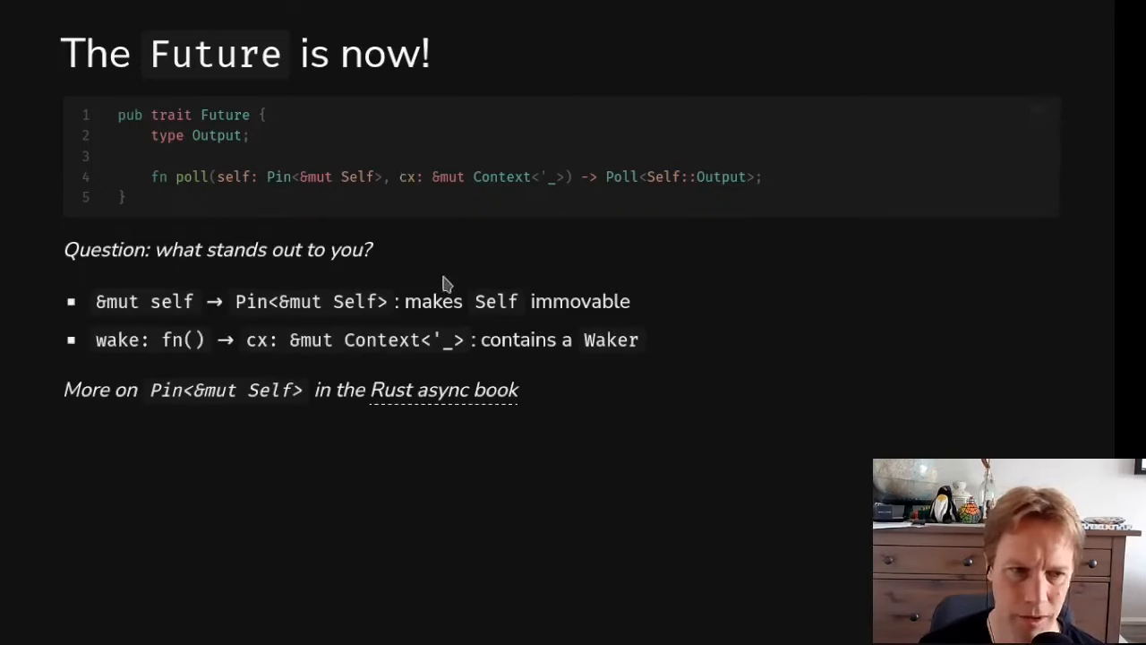
mouse_move(235, 344)
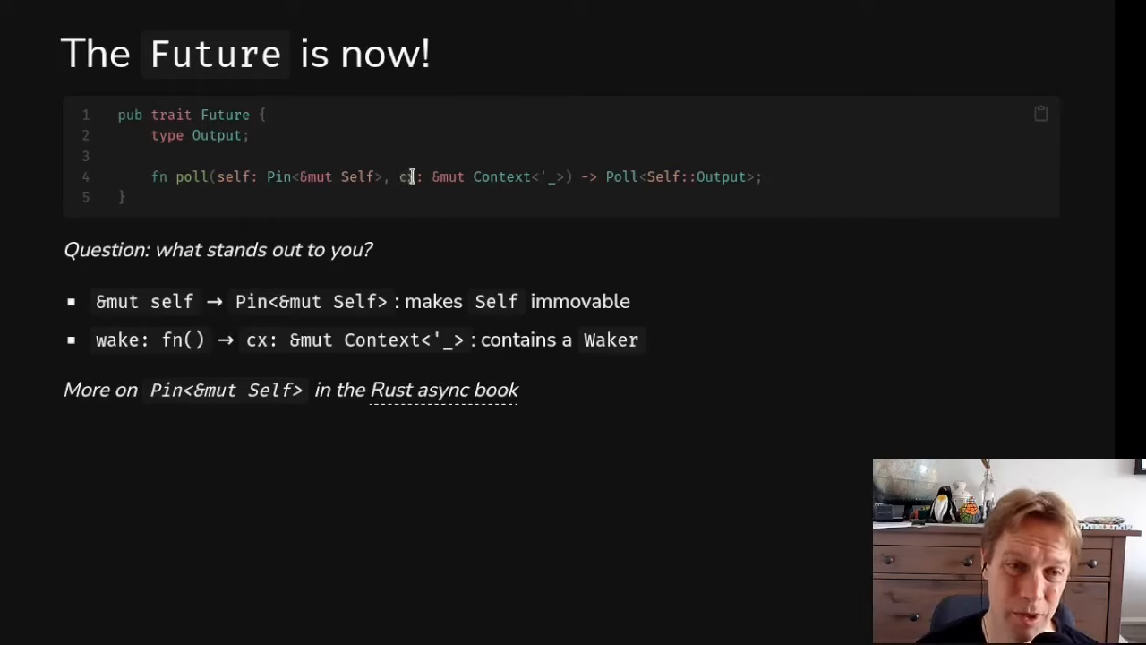
double_click(500, 177)
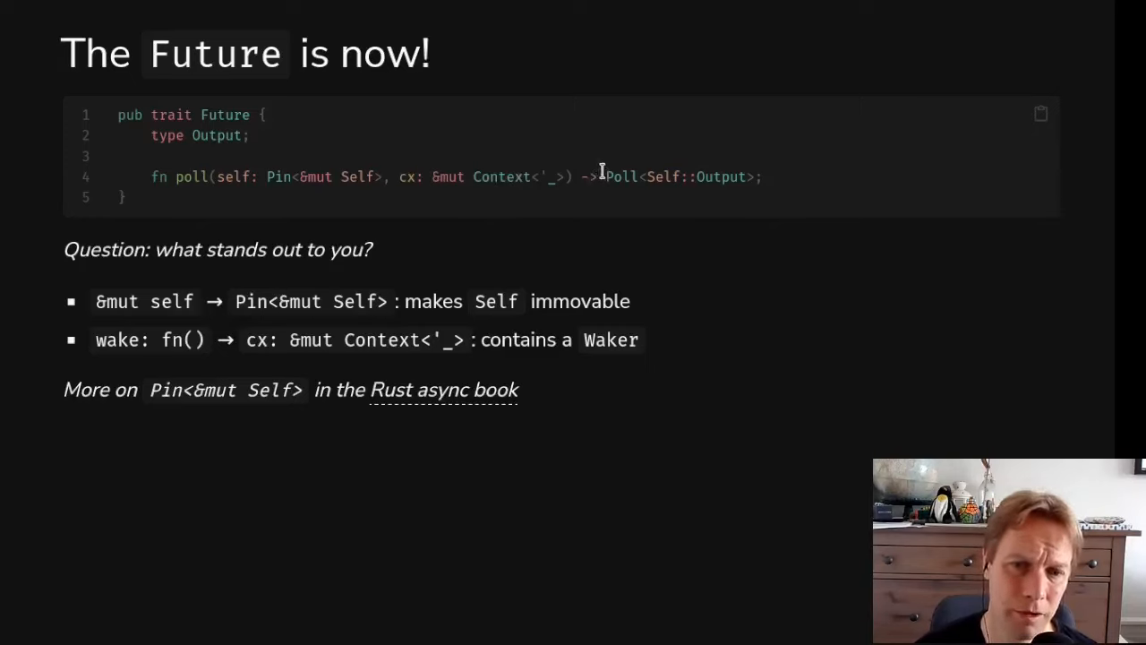
mouse_move(199, 194)
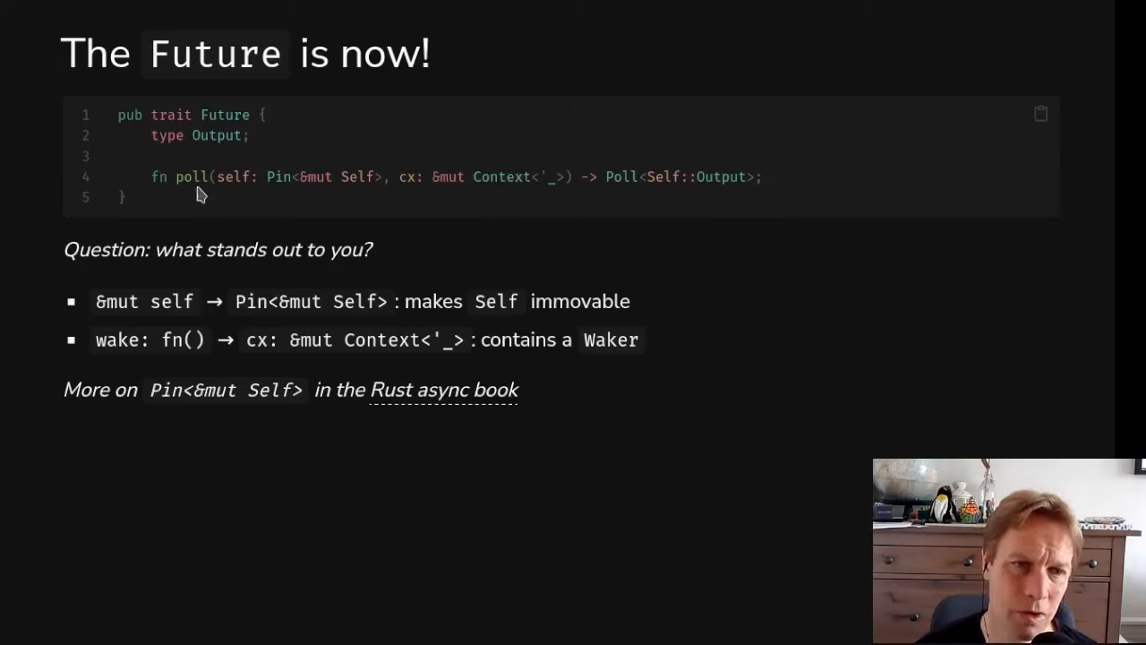